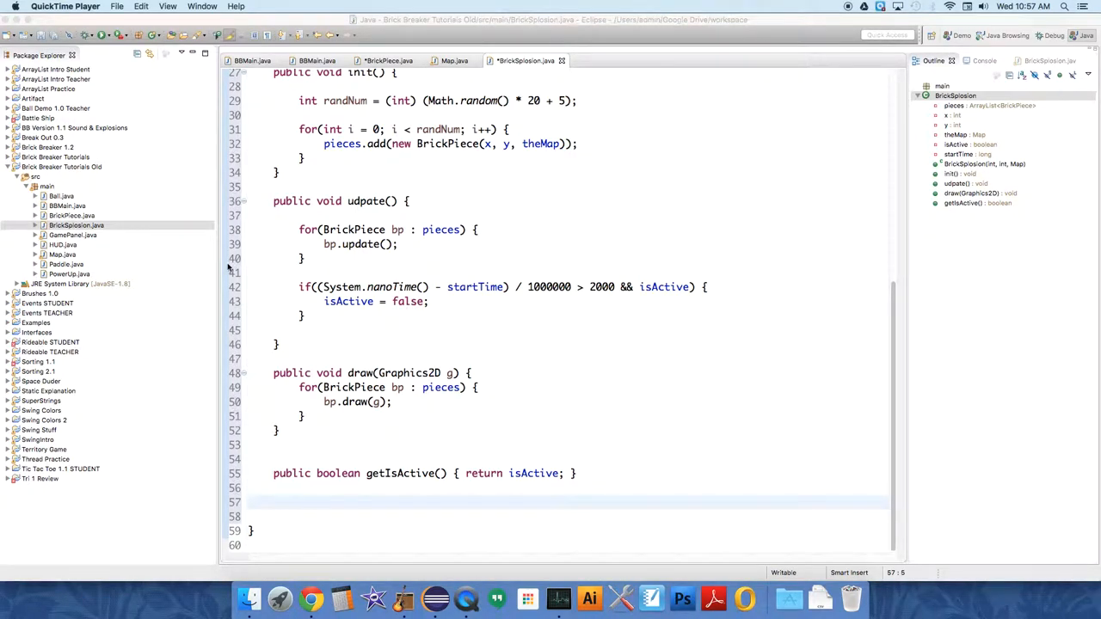
mouse_move(138, 255)
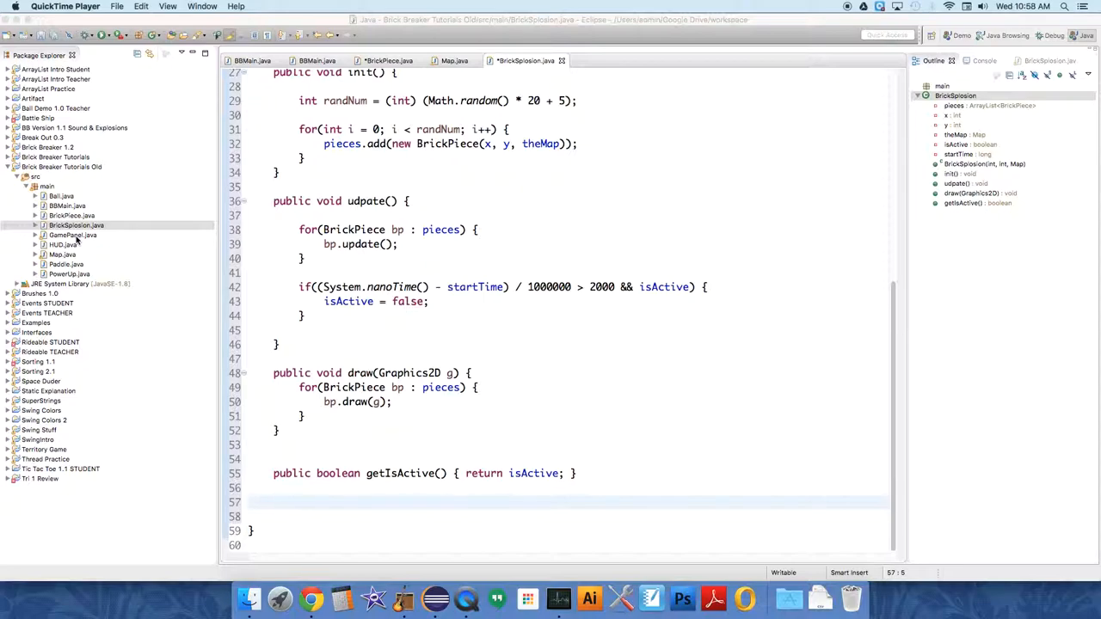
- Bring up GamePanel.java and scroll to the entity fields and init() method
left_click(73, 234)
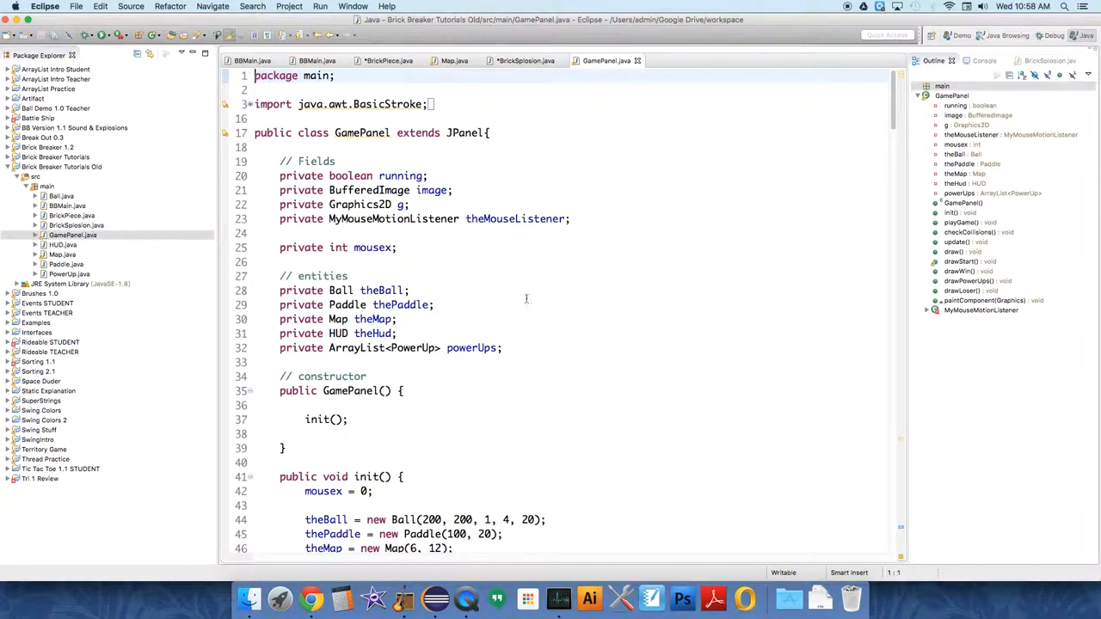
mouse_move(513, 340)
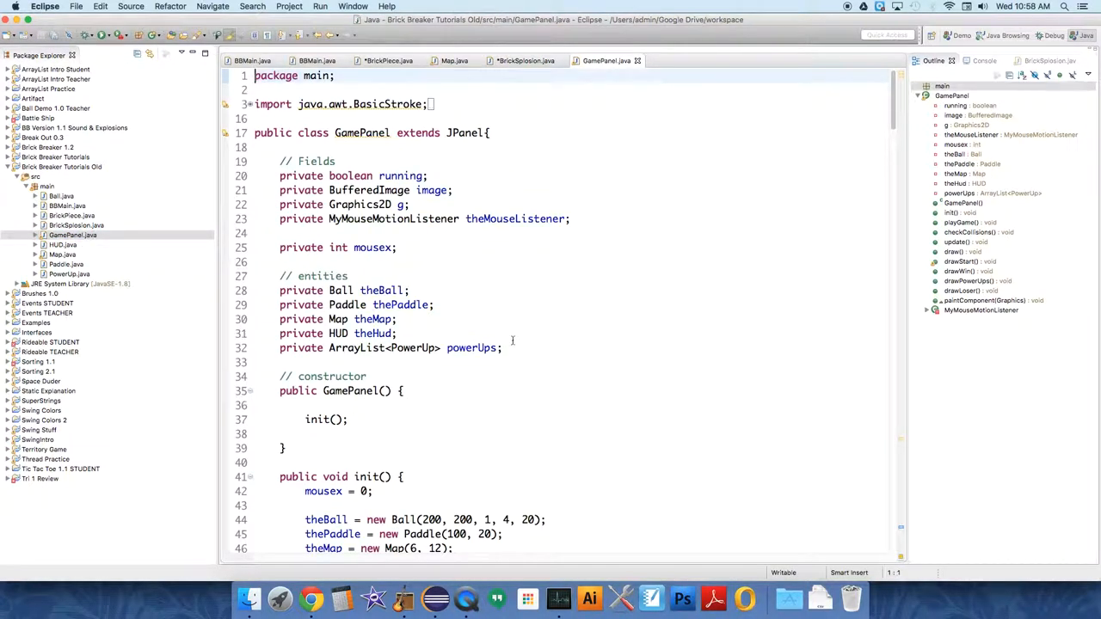
scroll("down", 3)
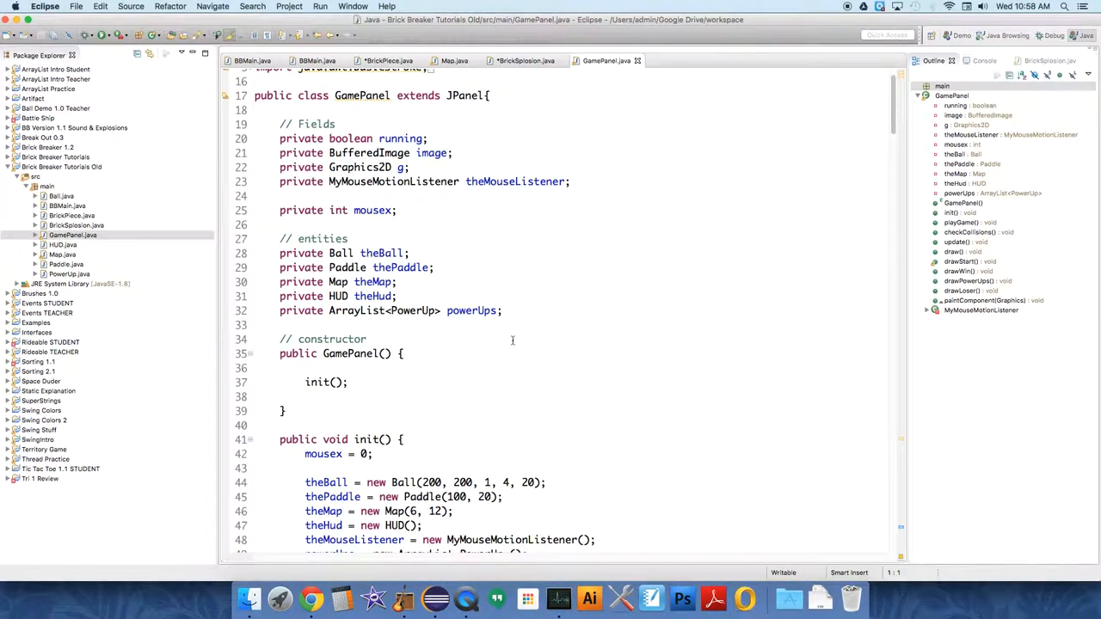
scroll("down", 3)
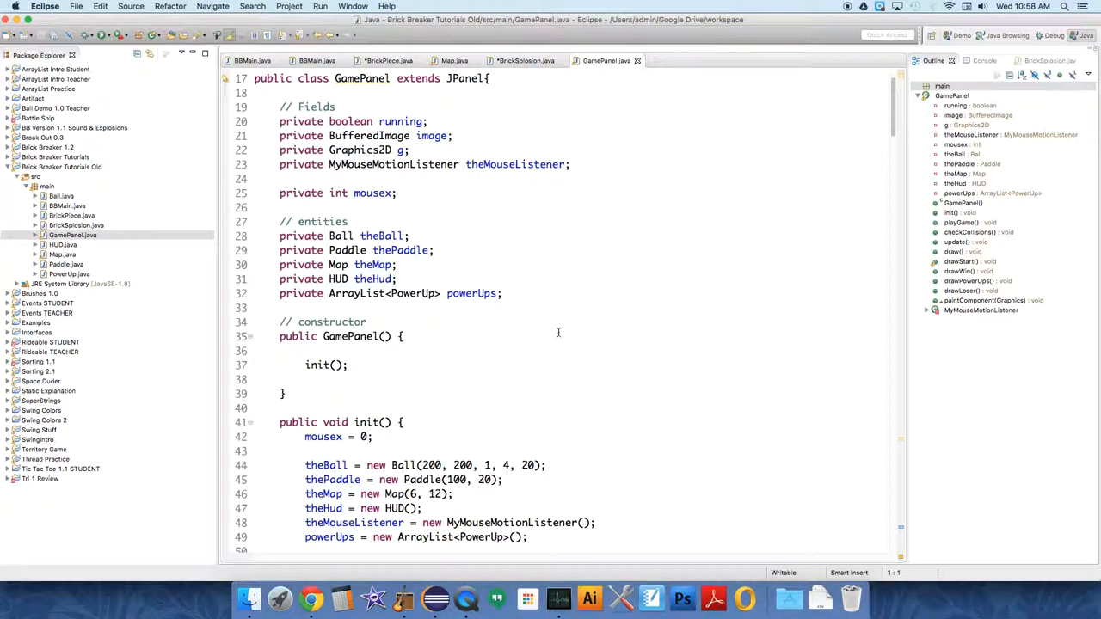
scroll("down", 3)
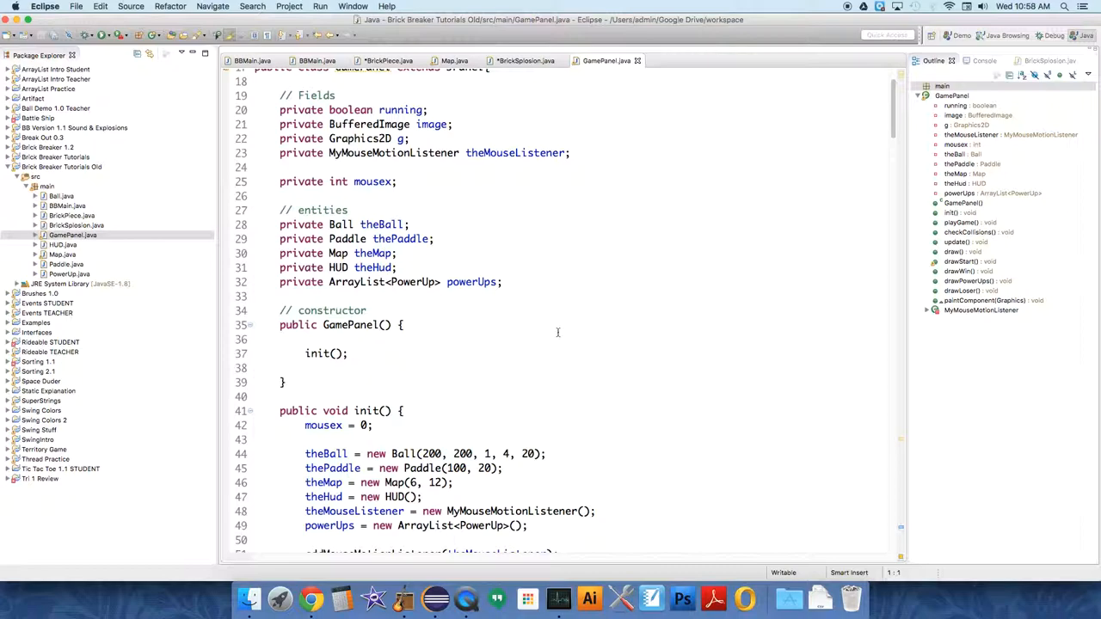
scroll("down", 3)
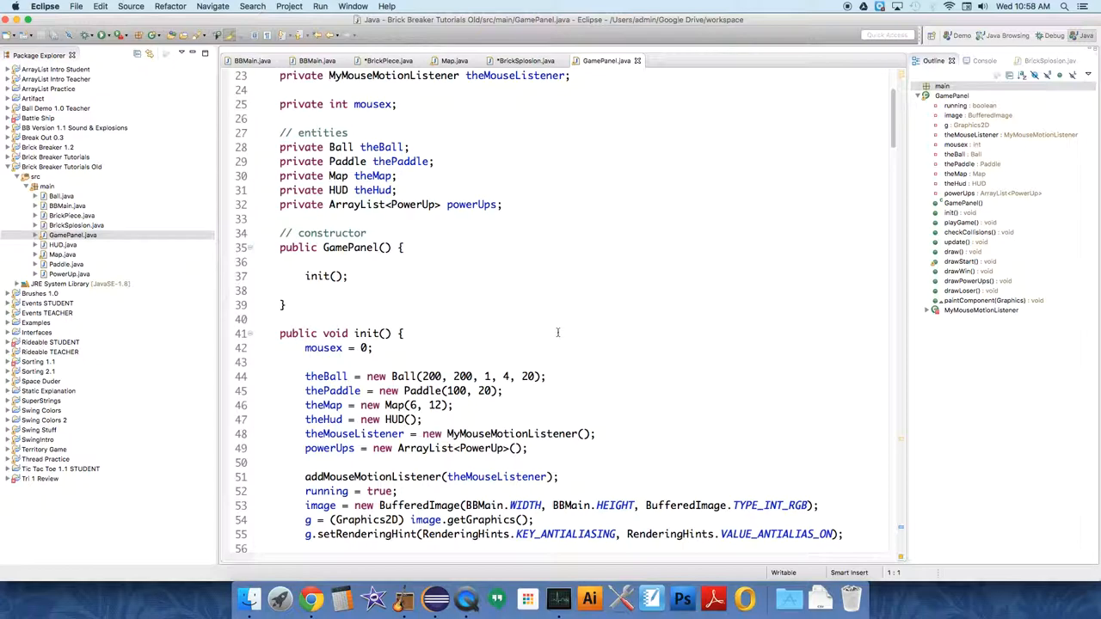
mouse_move(557, 332)
type("private")
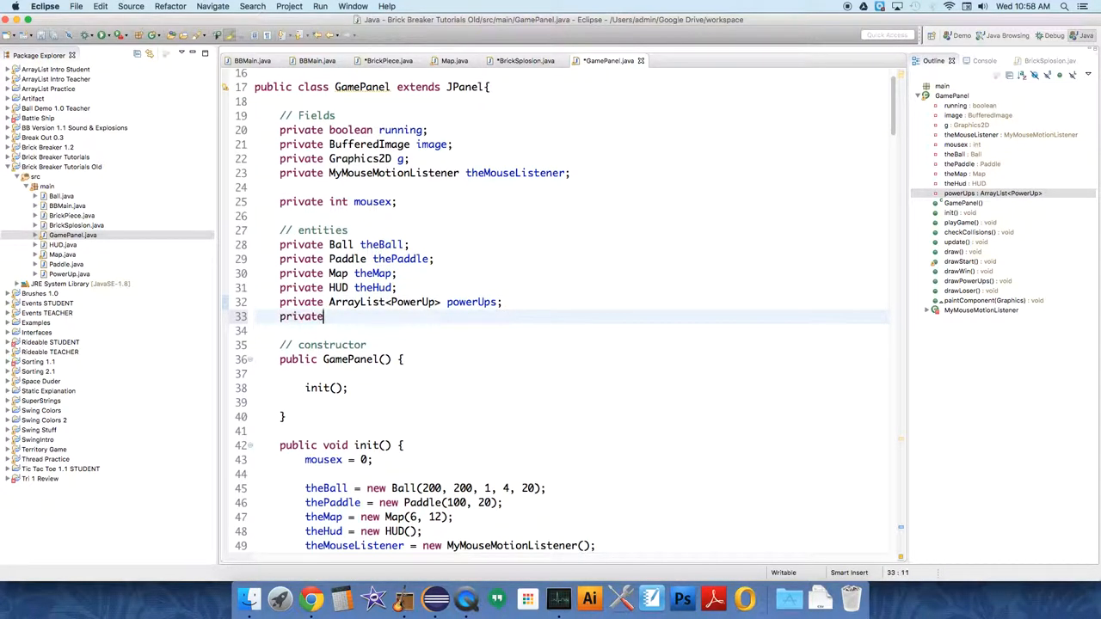
- Write the field as 'private ArrayList<BrickSplosion> brickSplosions;'
type("Array")
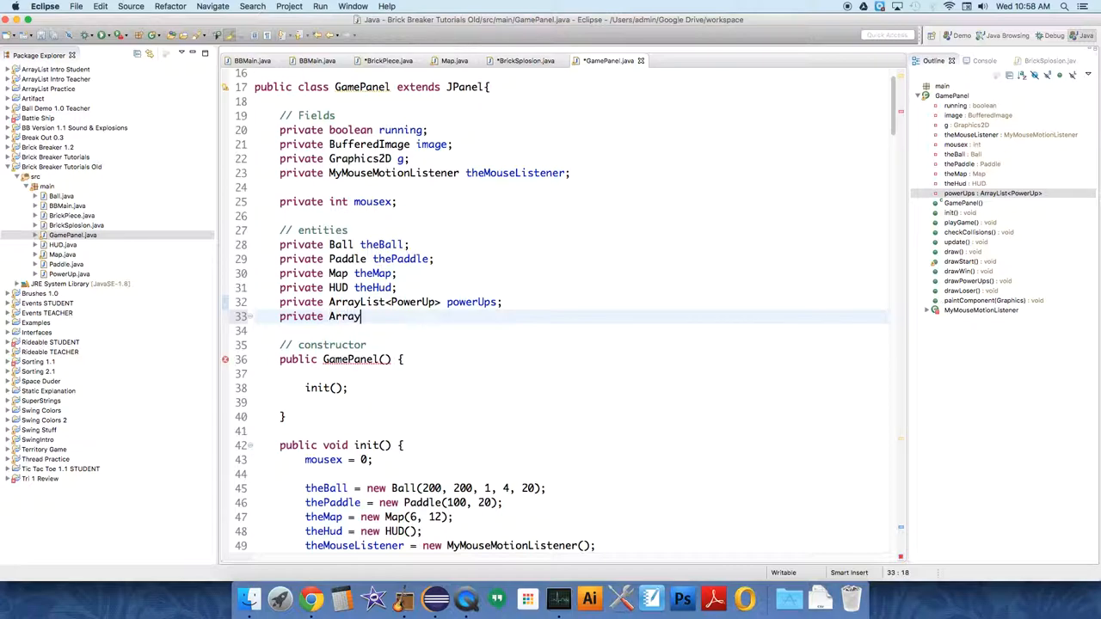
type("List<B>")
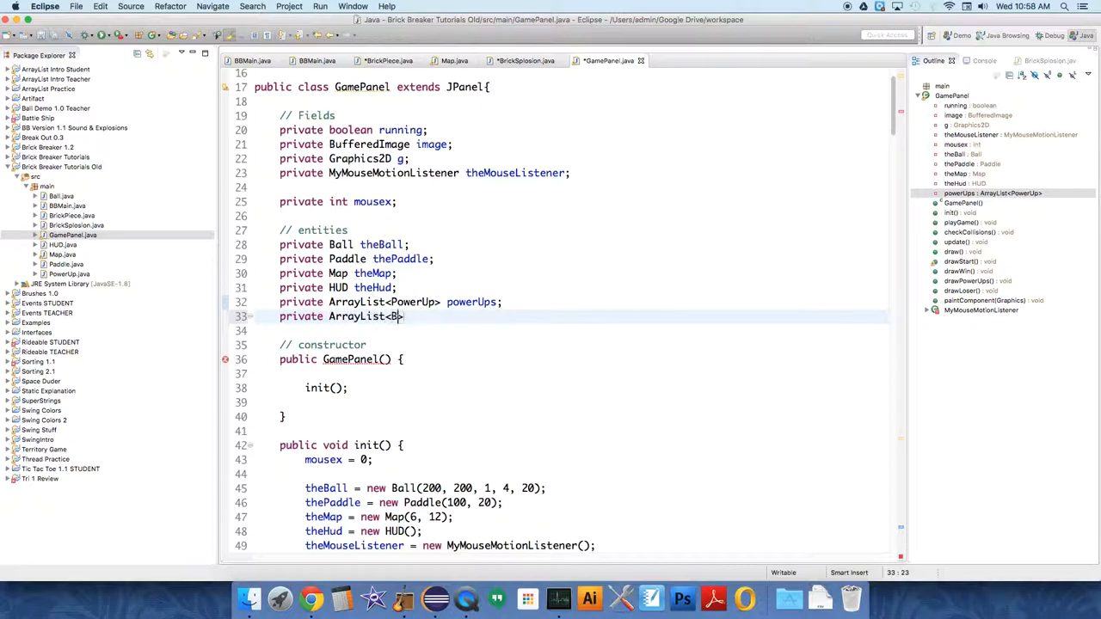
type("rickSplo")
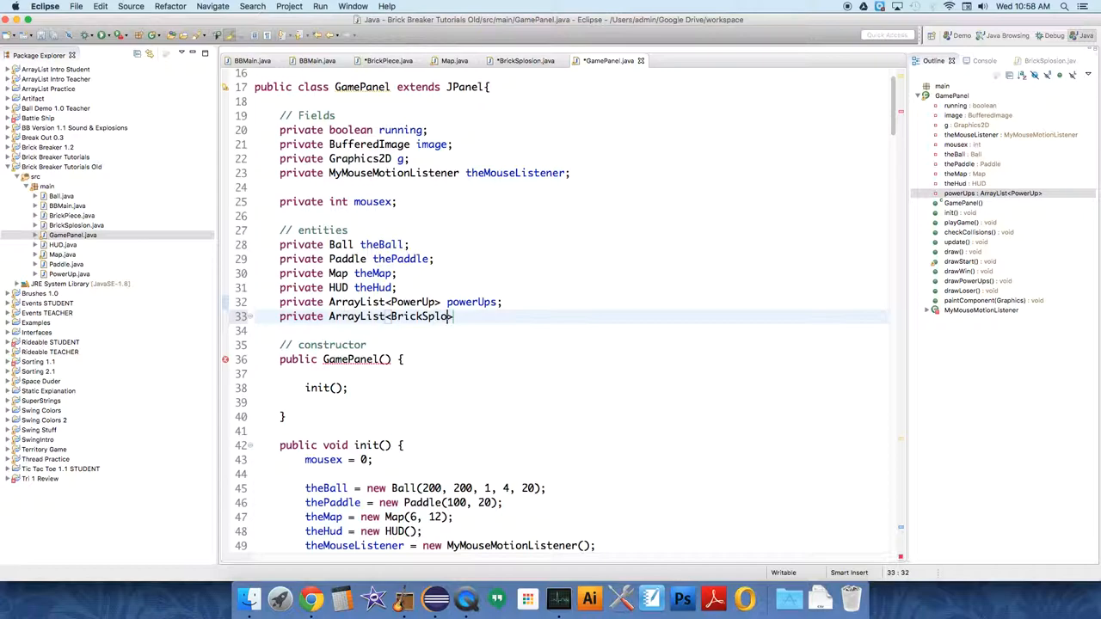
type("sion>")
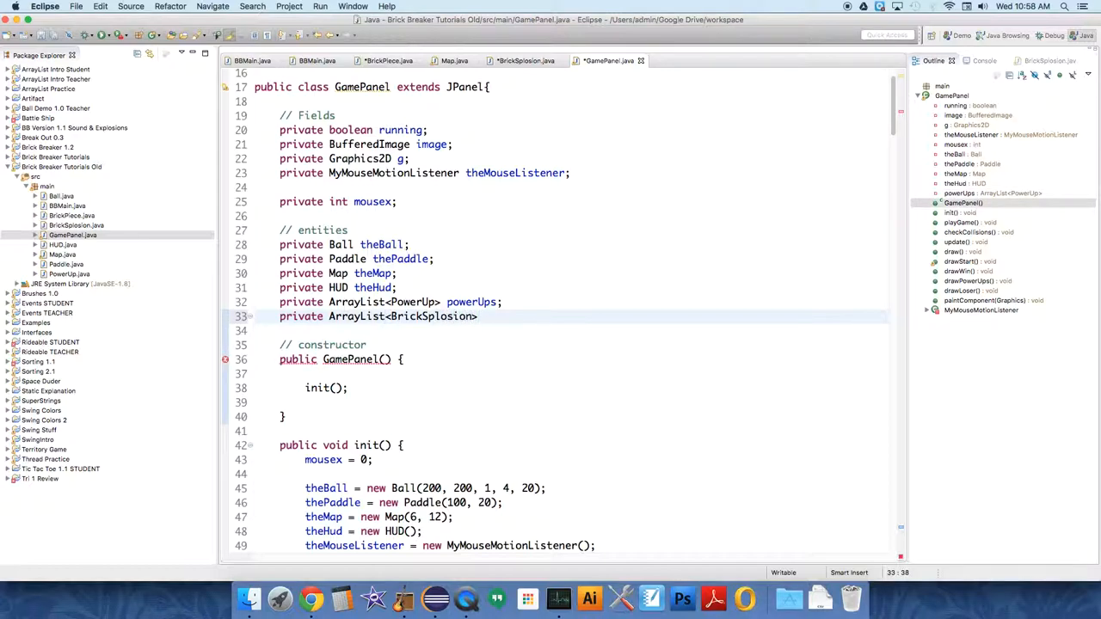
type("brickSplo")
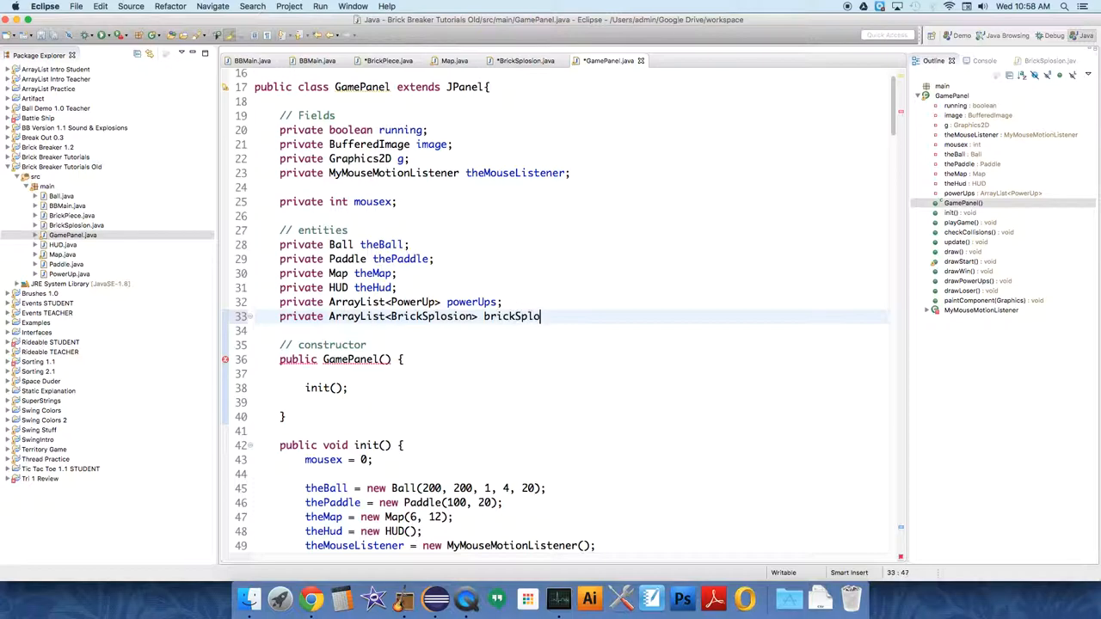
type("sions;")
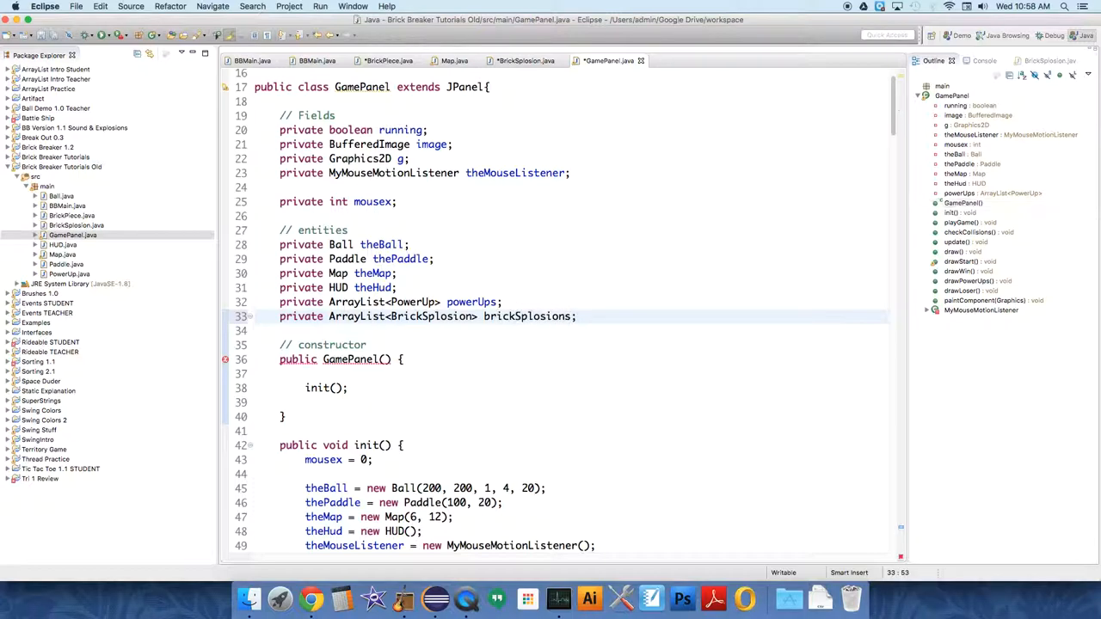
scroll("down", 3)
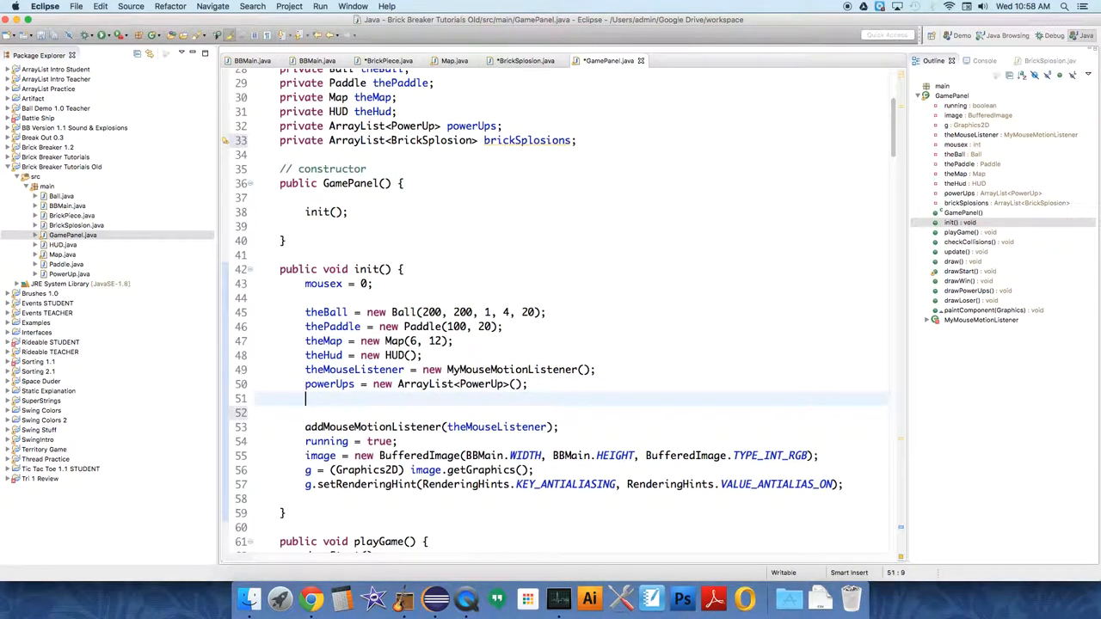
- Add 'brickSplosions = new ArrayList<BrickSplosion>();' in init() after powerUps
type("brickSpl")
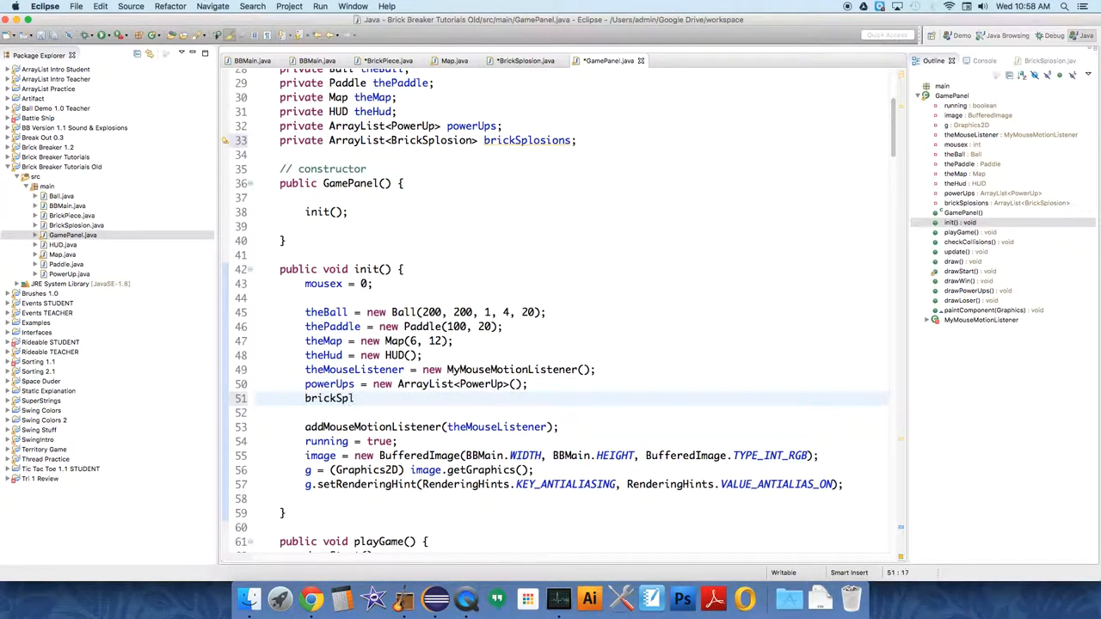
type("osions =")
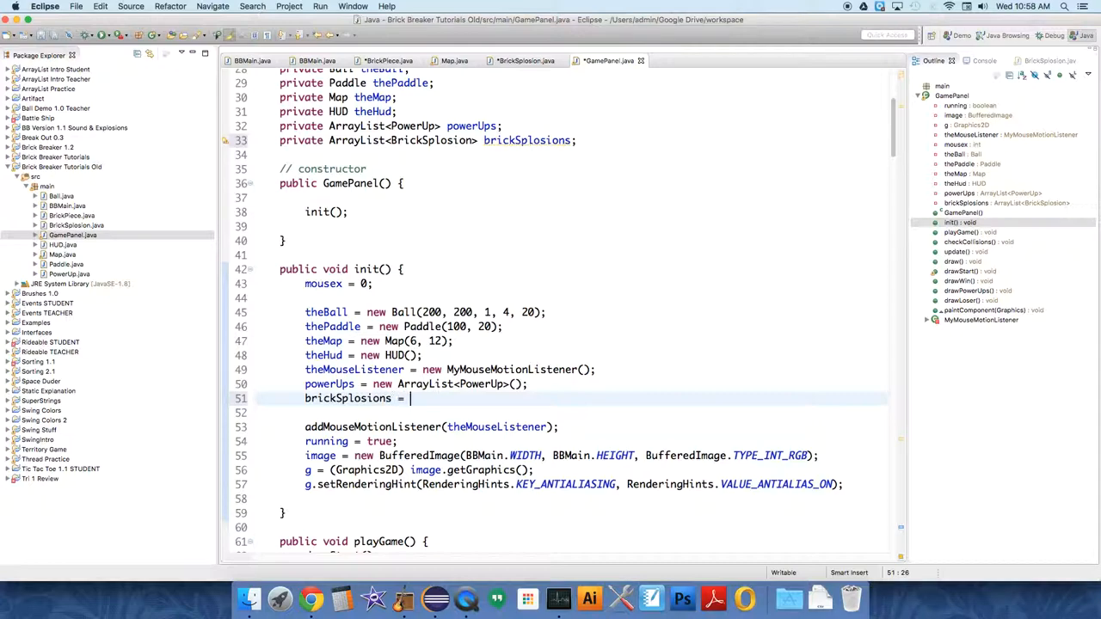
type("new Array")
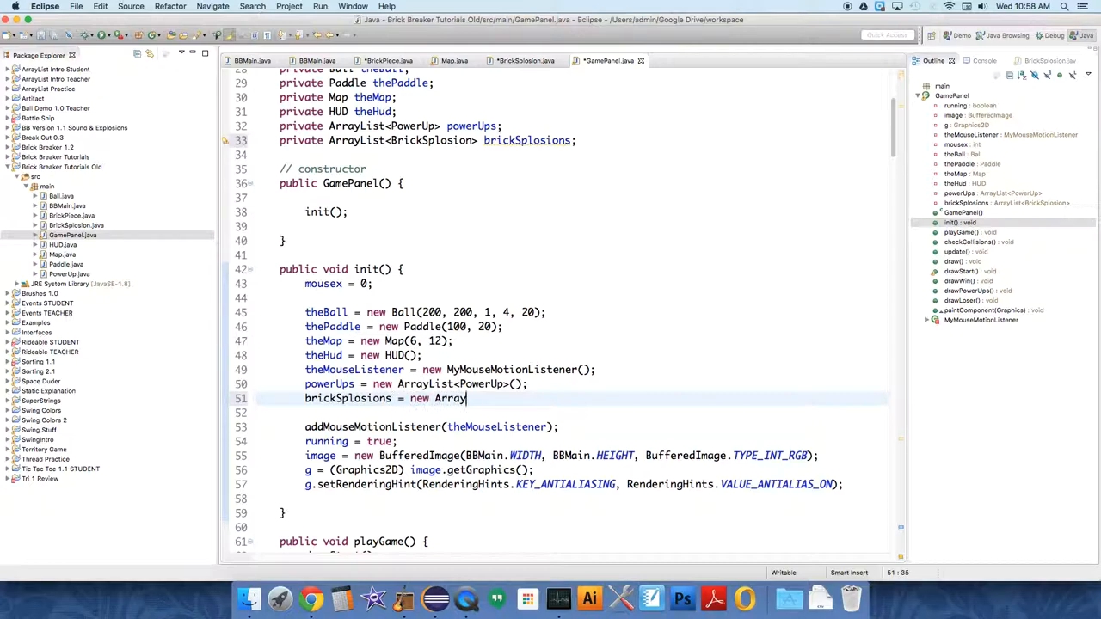
type("List<Brick>")
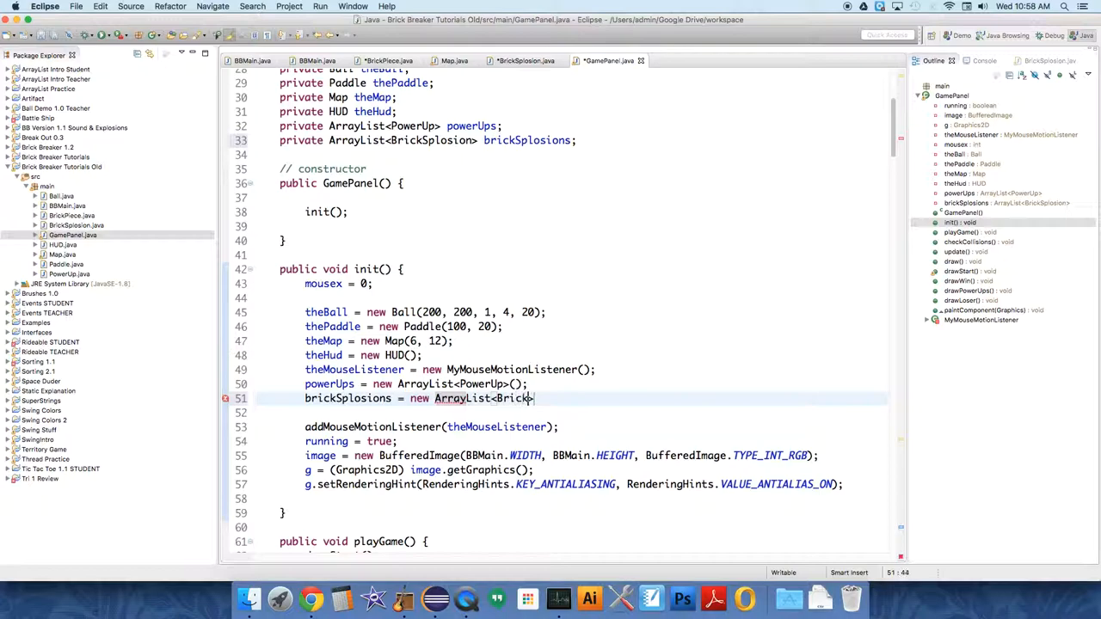
type("plosion")
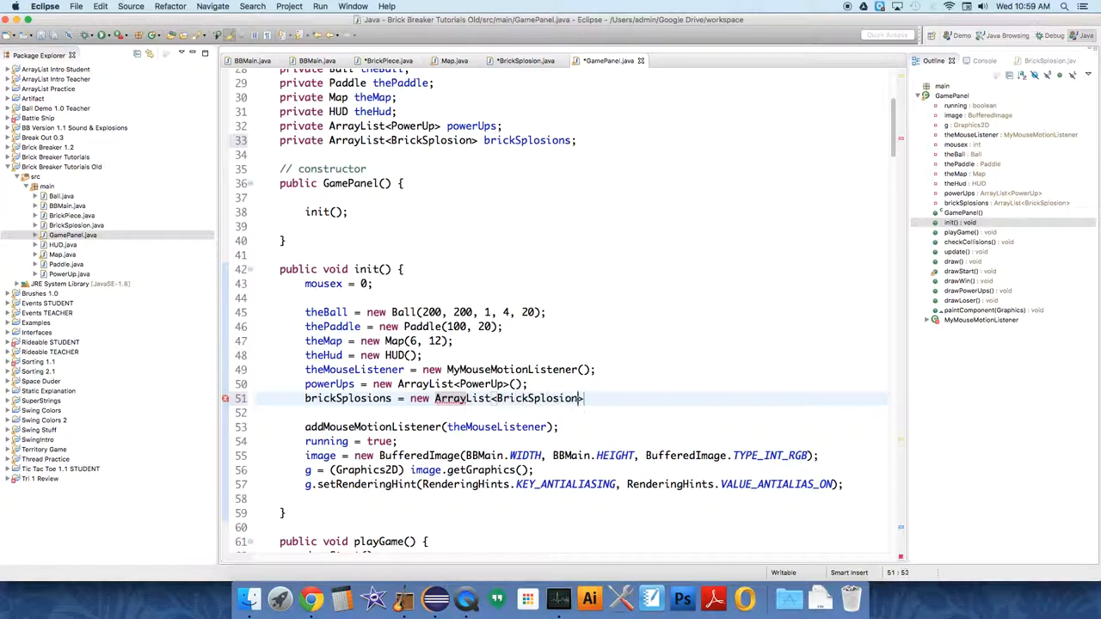
type("()")
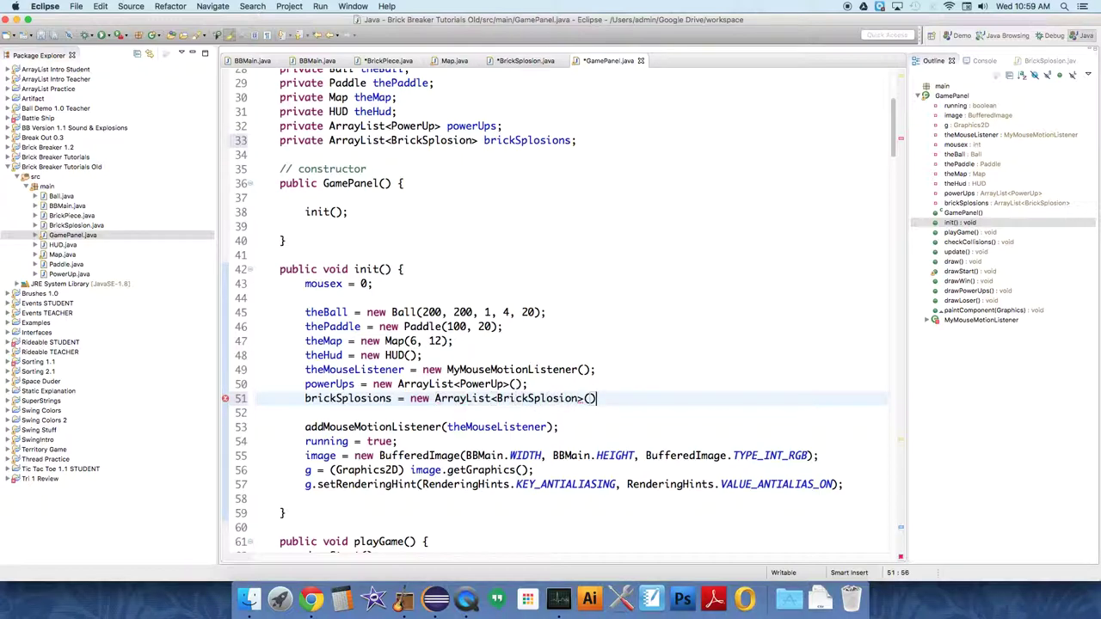
type(";")
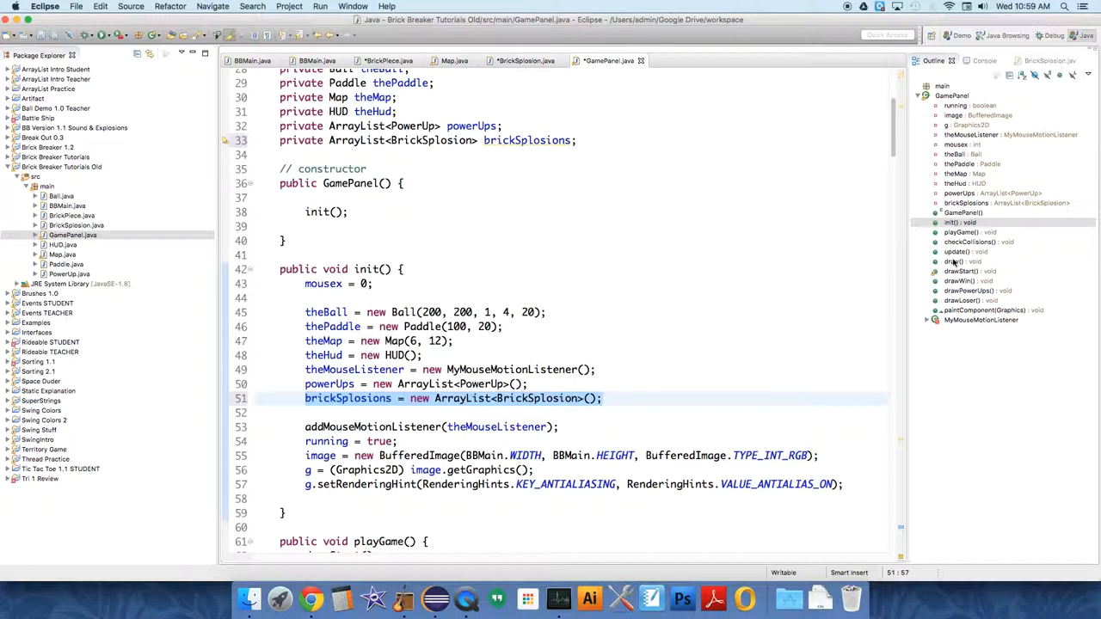
- Navigate to checkCollisions and place the cursor inside the ball-brick intersection block
left_click(965, 240)
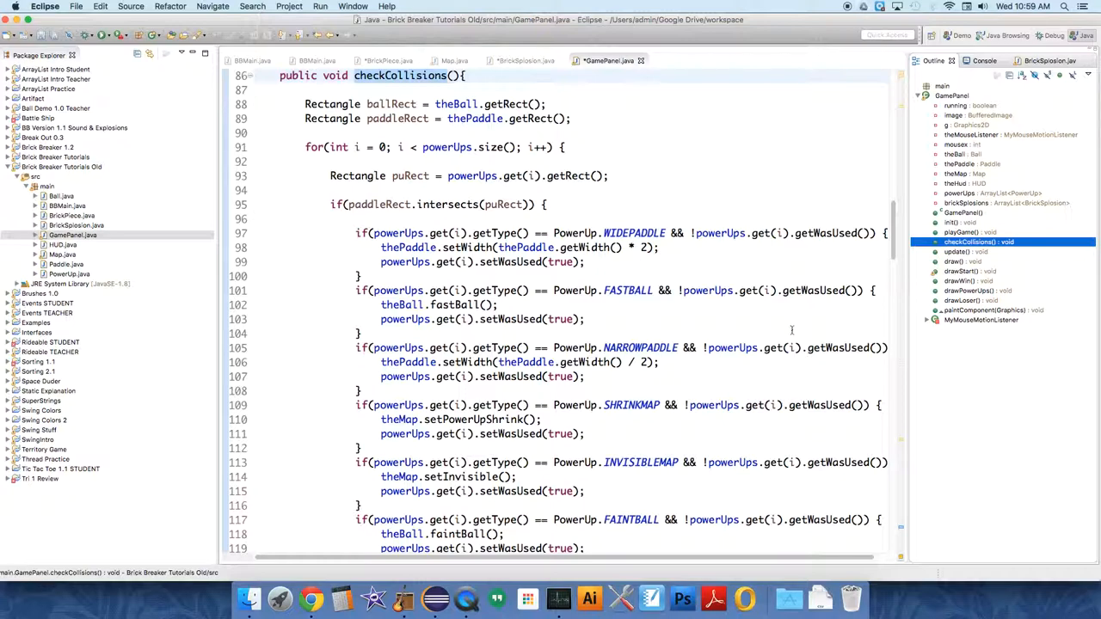
scroll("down", 3)
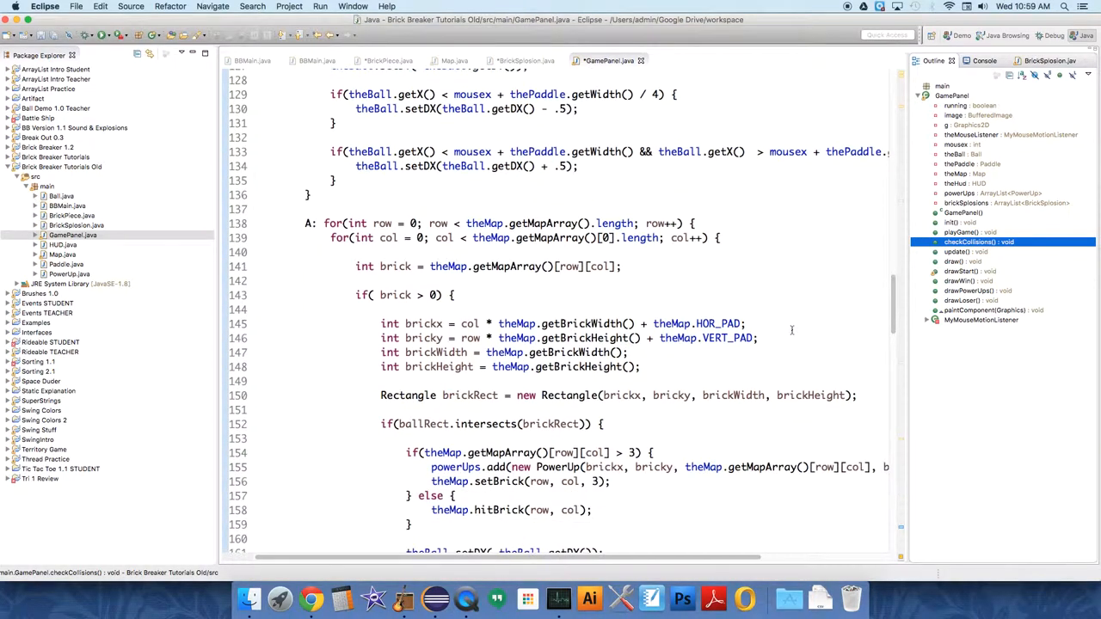
scroll("down", 3)
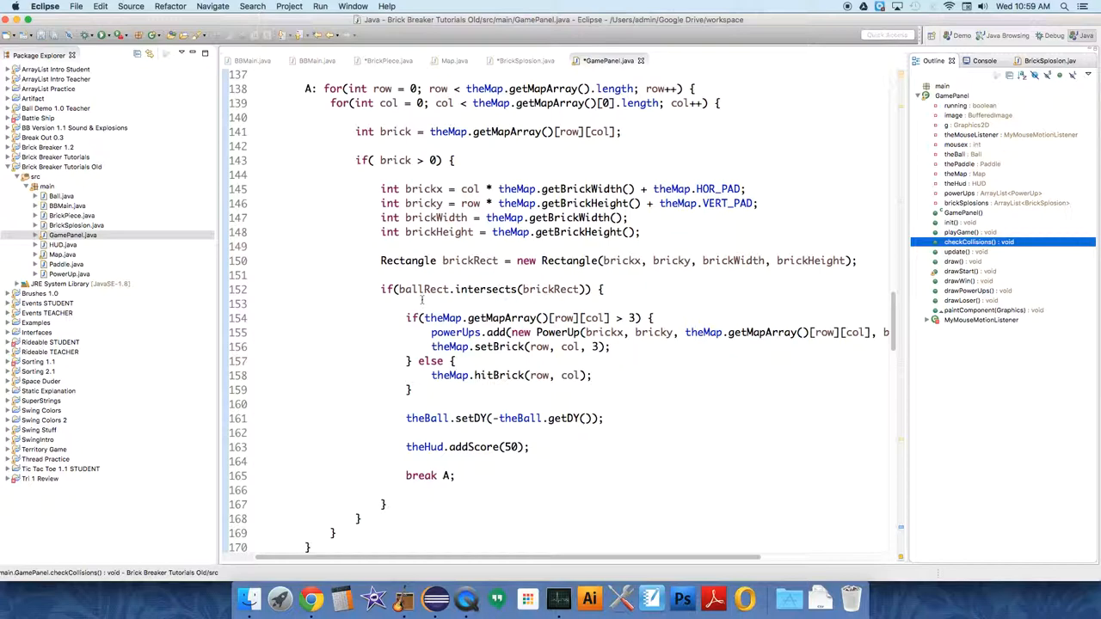
left_click(421, 303)
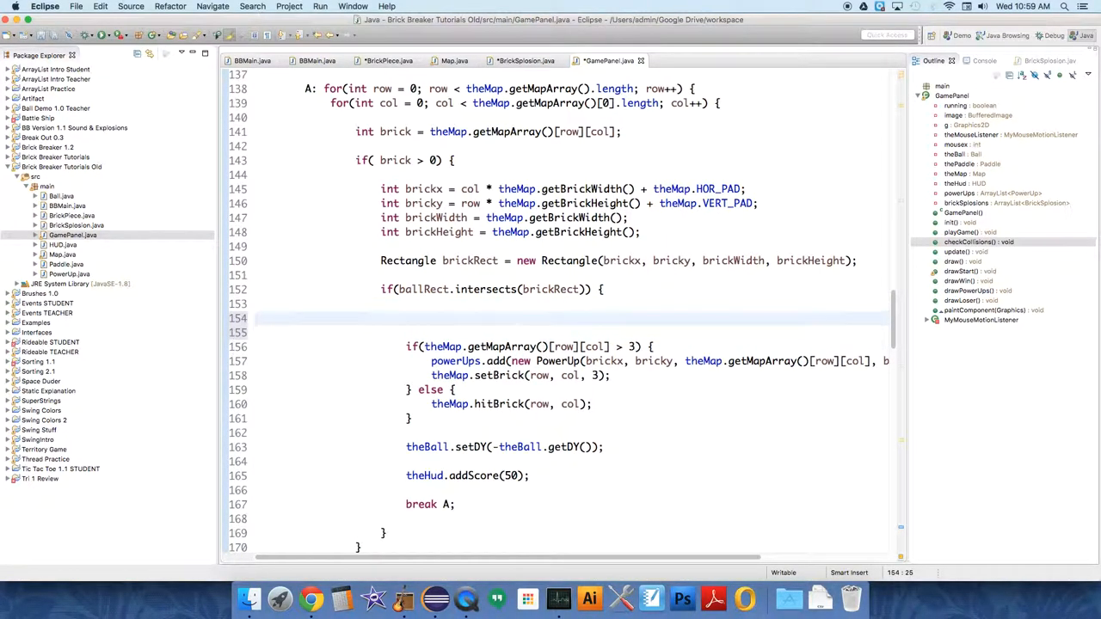
- Add an if block testing theMap.getMapArray()[row][col] before the power-up check
type("if()")
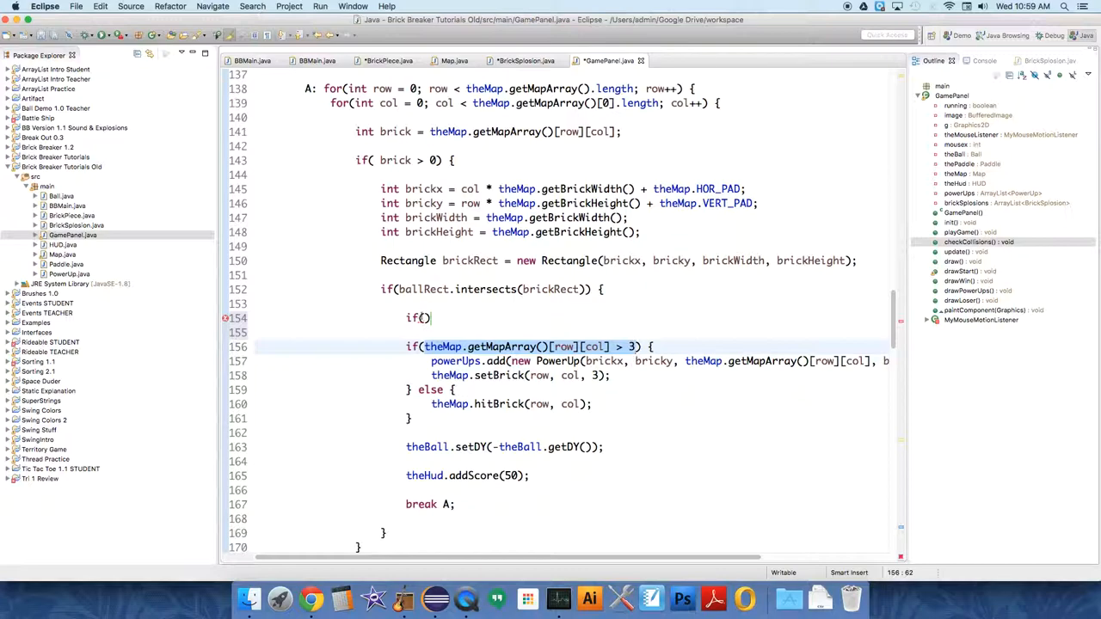
type("theMap.getMapArray()[row][col] > 3)")
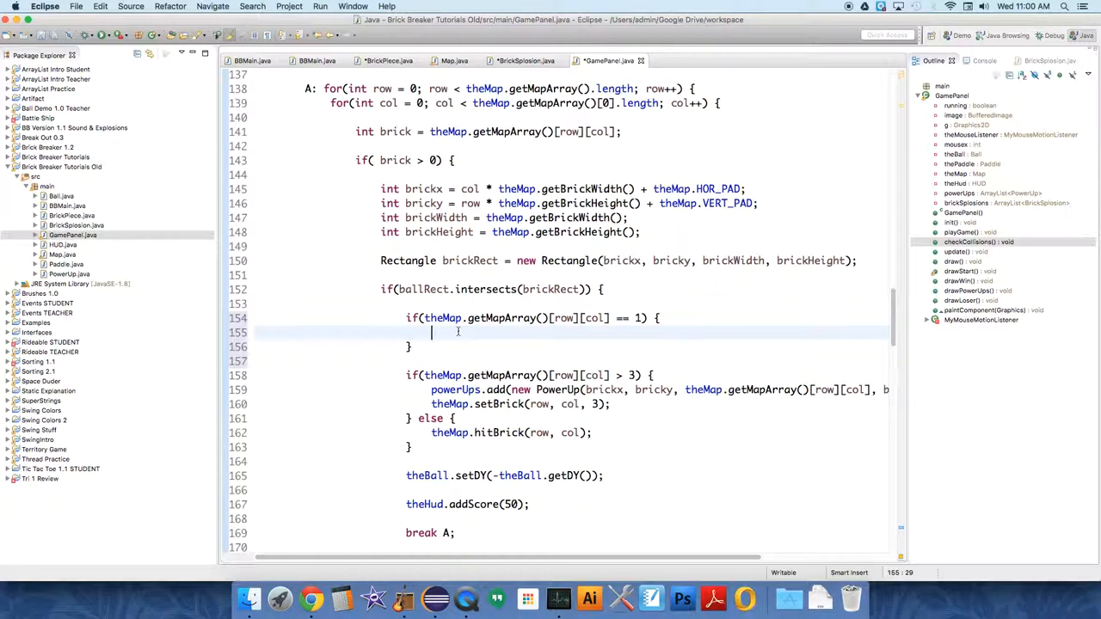
- Inside the block, write 'brickSplosions.add(new BrickSplosion());'
type("b")
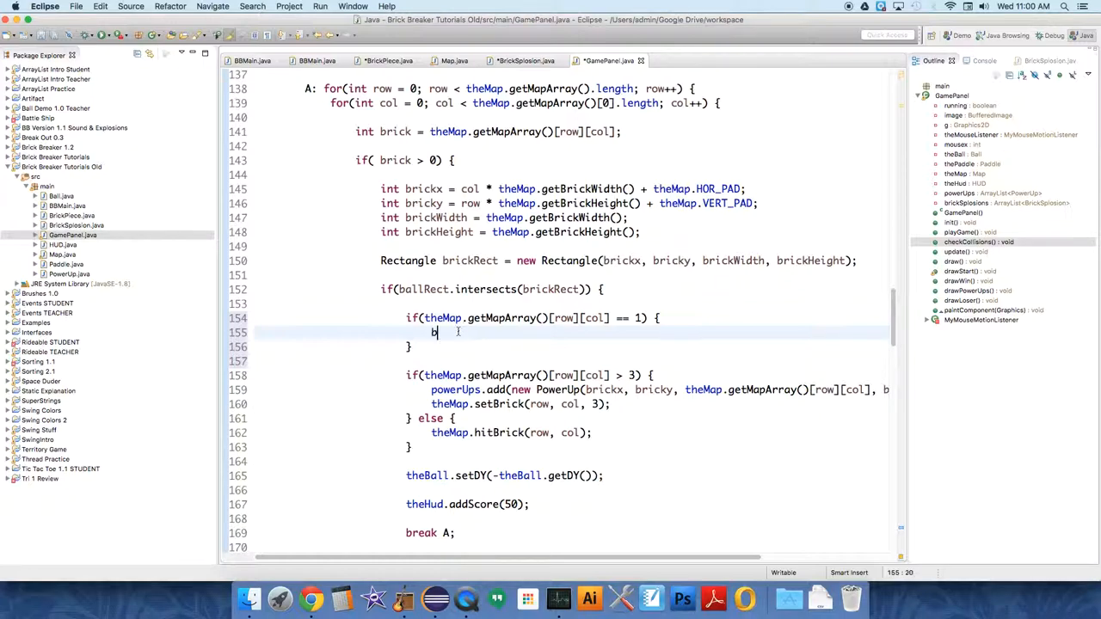
type("rickSplosions.add(new )")
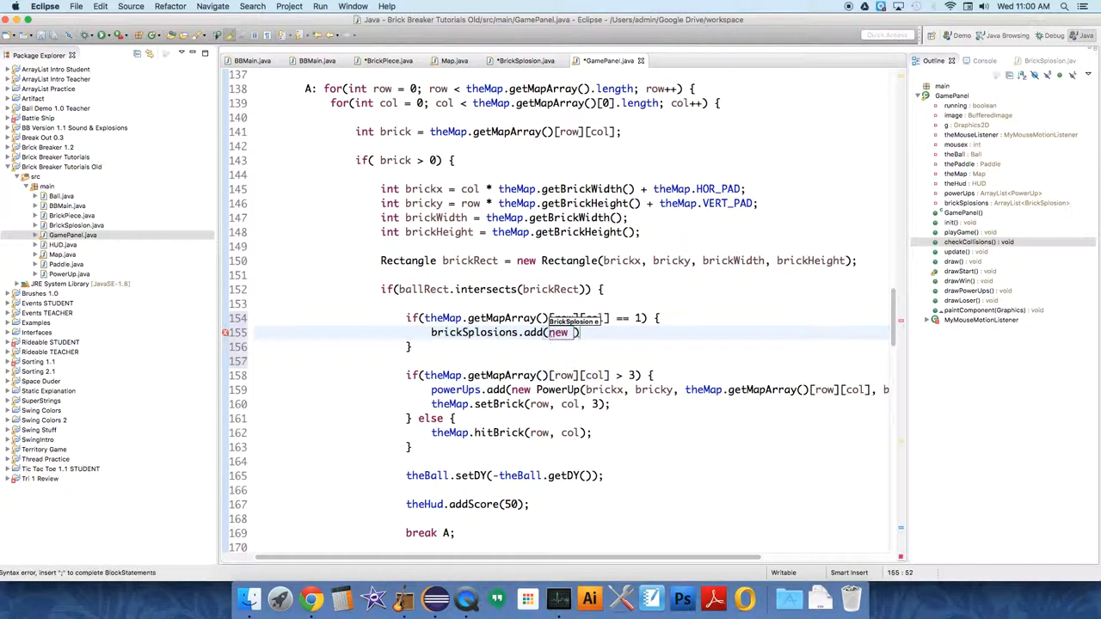
type("BrickSplosion(")
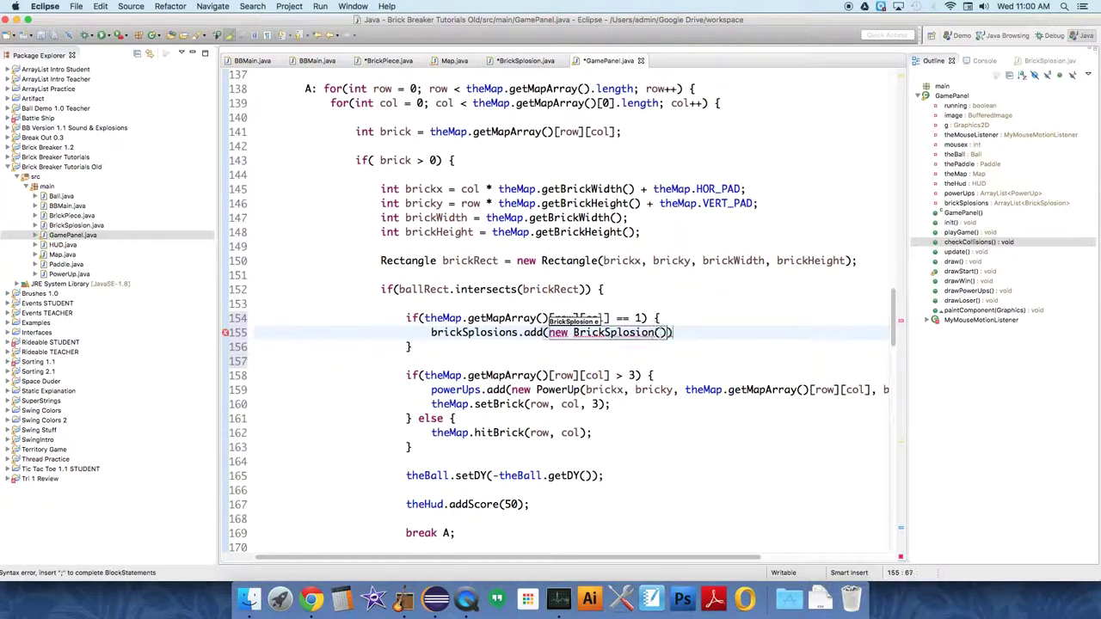
type(";")
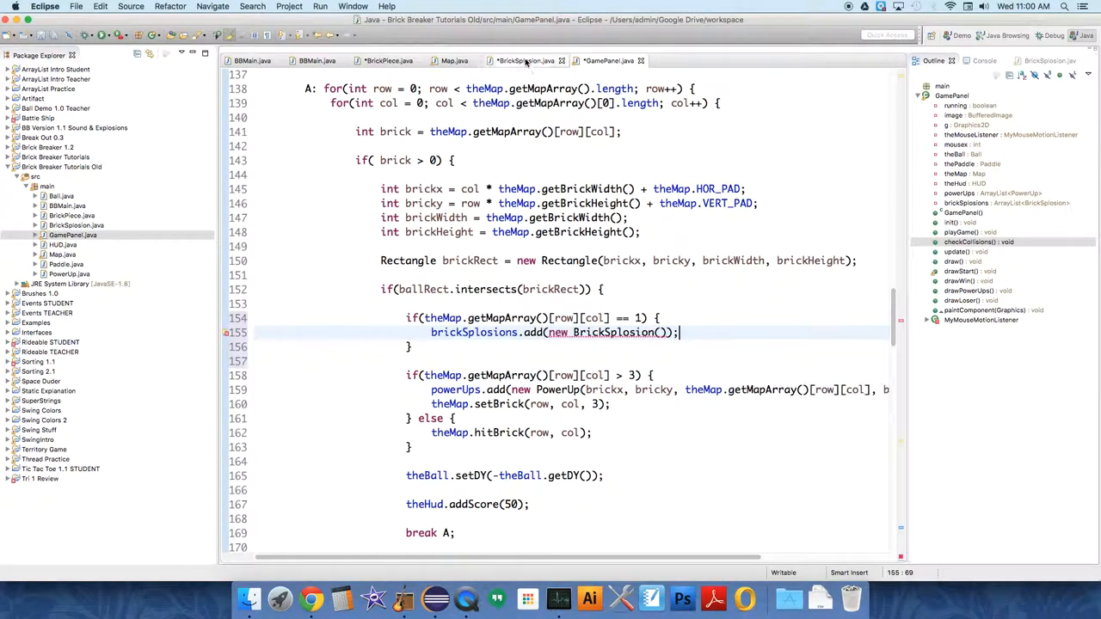
- Check the BrickSplosion constructor, then pass brickx, bricky as its arguments
left_click(528, 60)
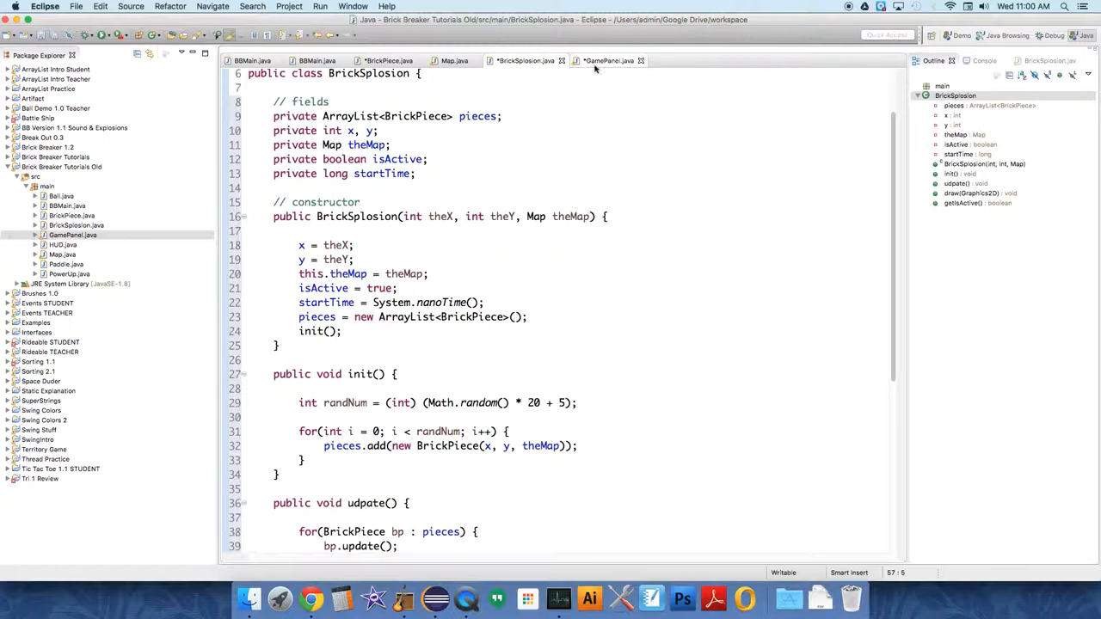
left_click(606, 61)
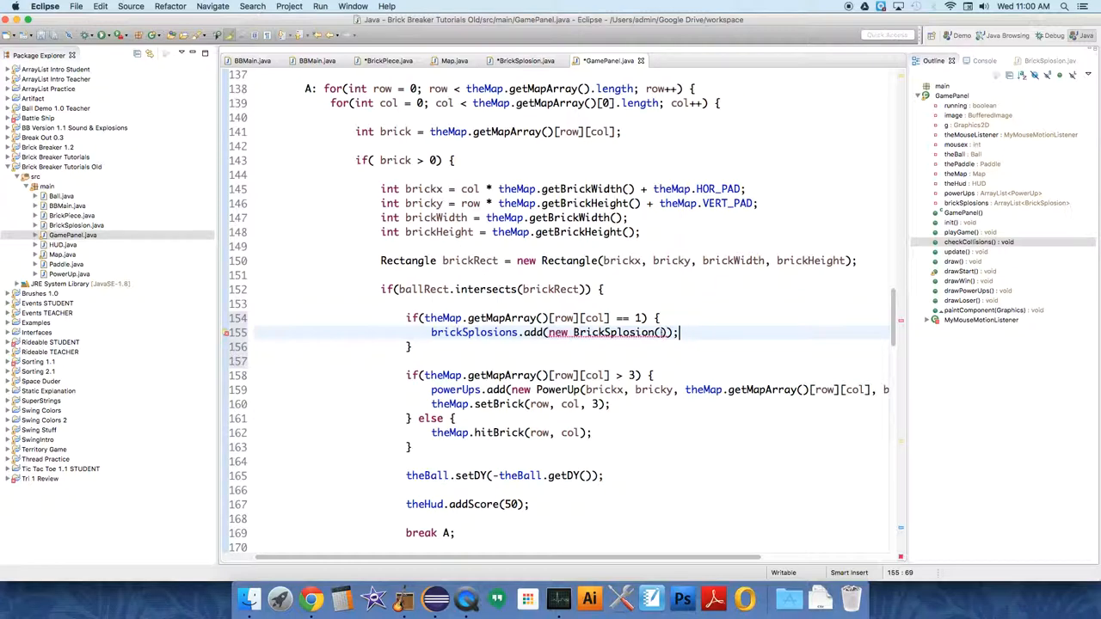
type("brickx")
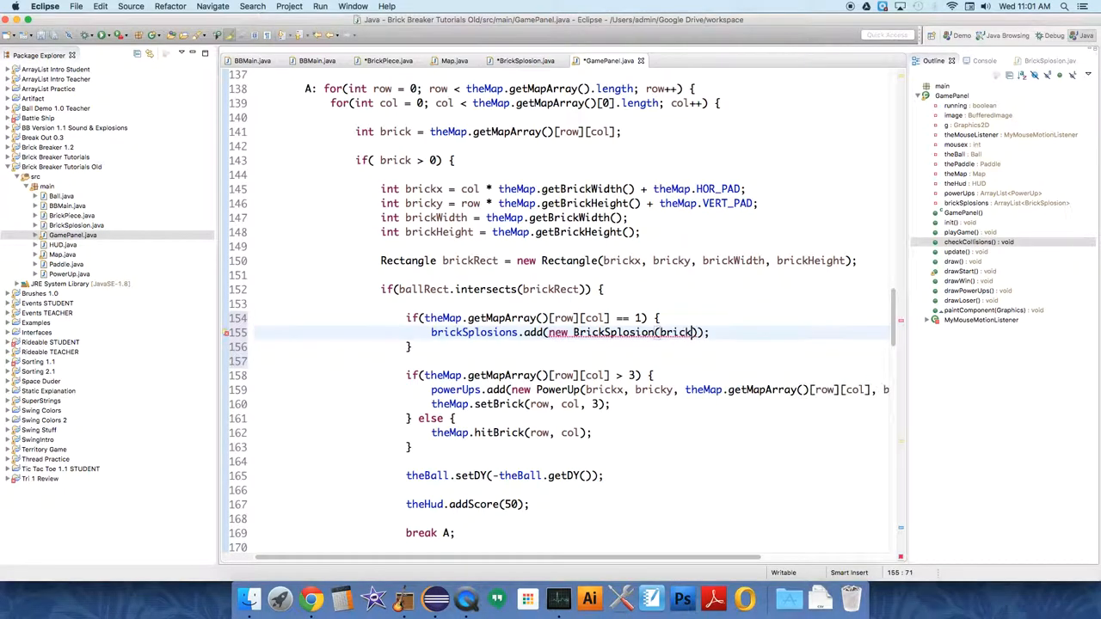
type("x, bricky, theMap")
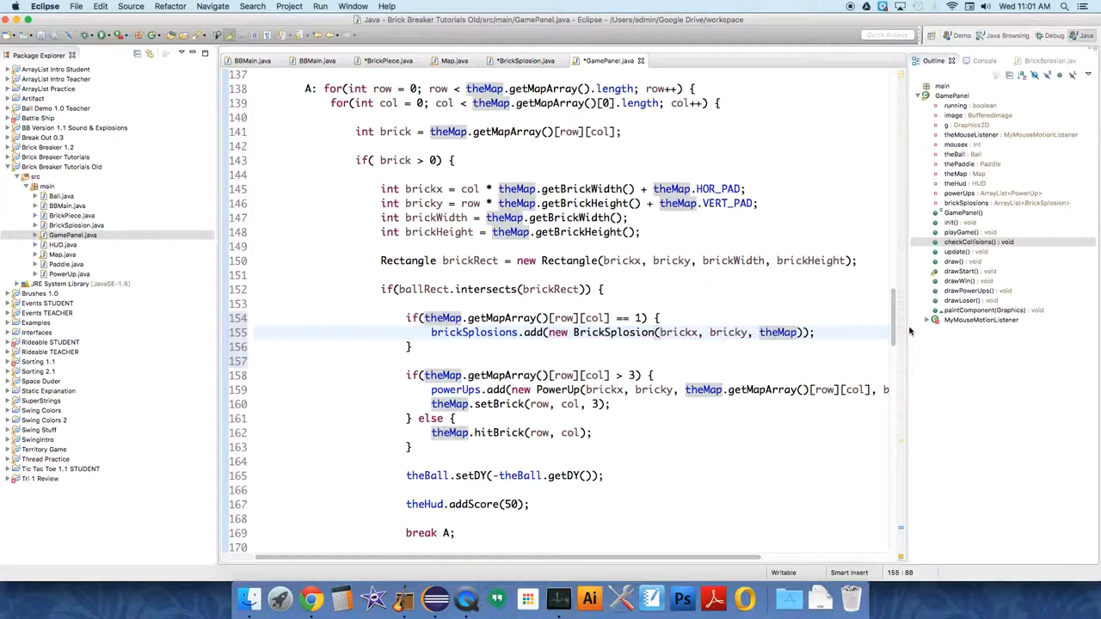
- In update(), add a for-each loop 'for(BrickSplosion bs : brickSplosions)' updating each explosion
scroll("down", 3)
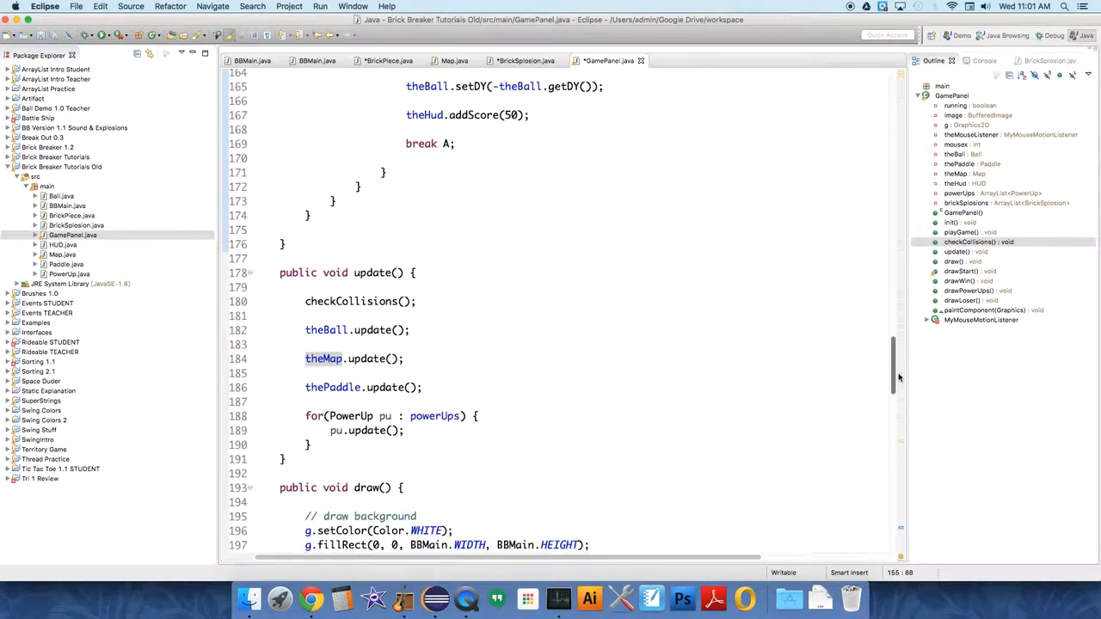
scroll("down", 3)
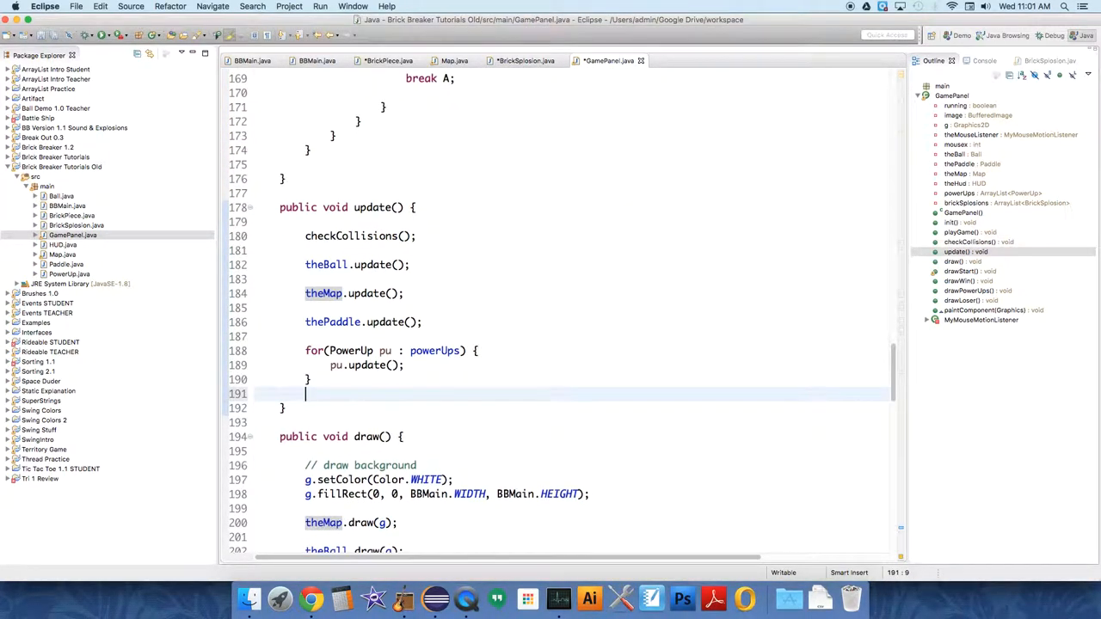
type("for()")
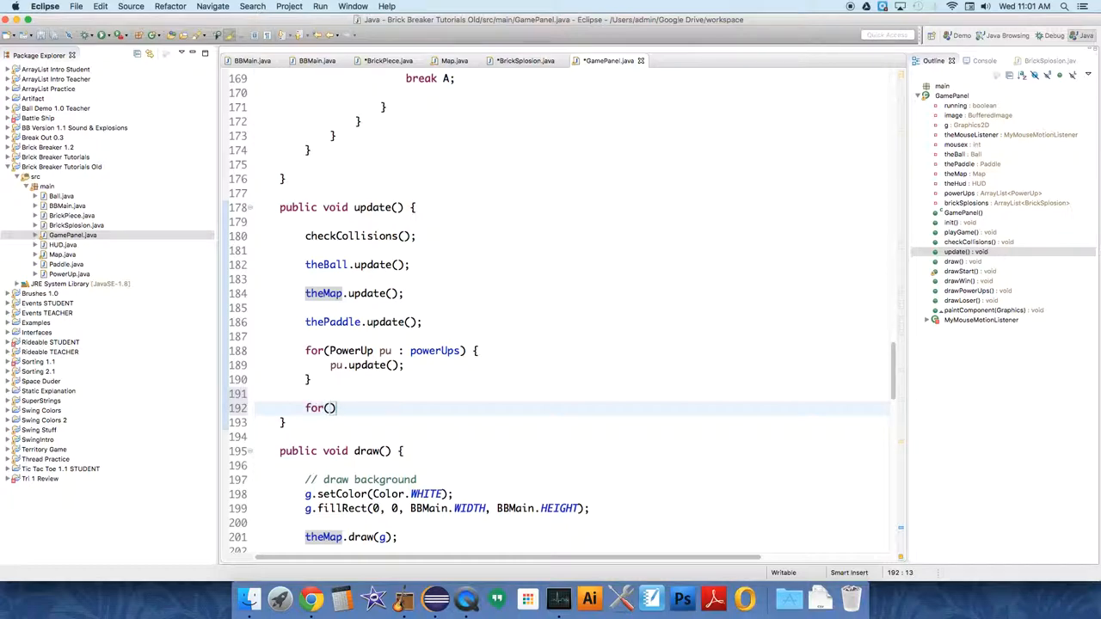
type("Br")
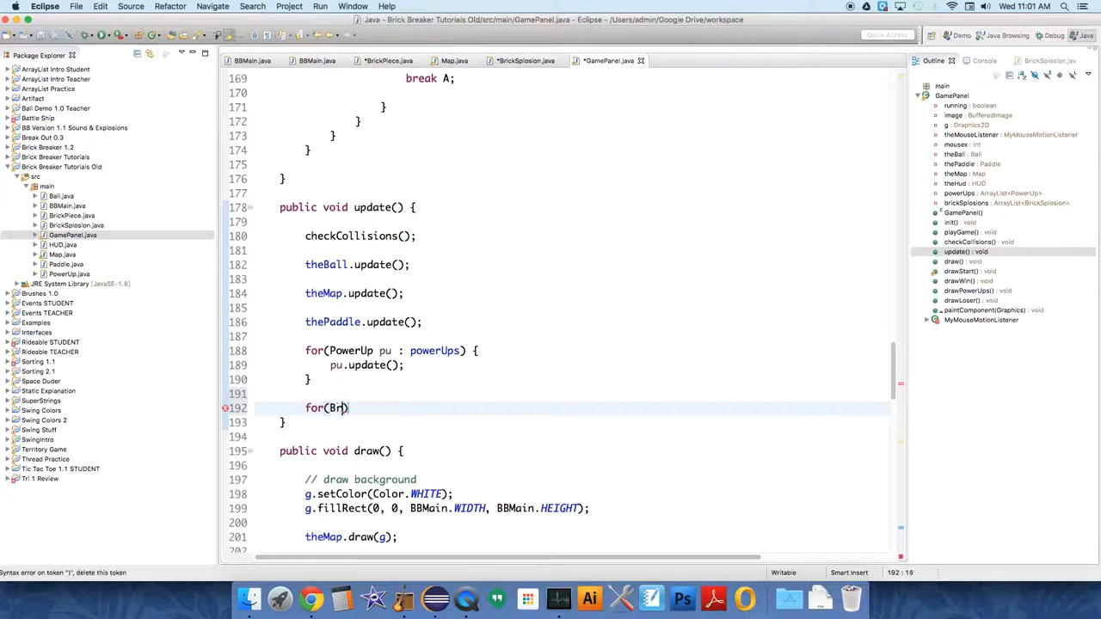
type("ickSplosion :")
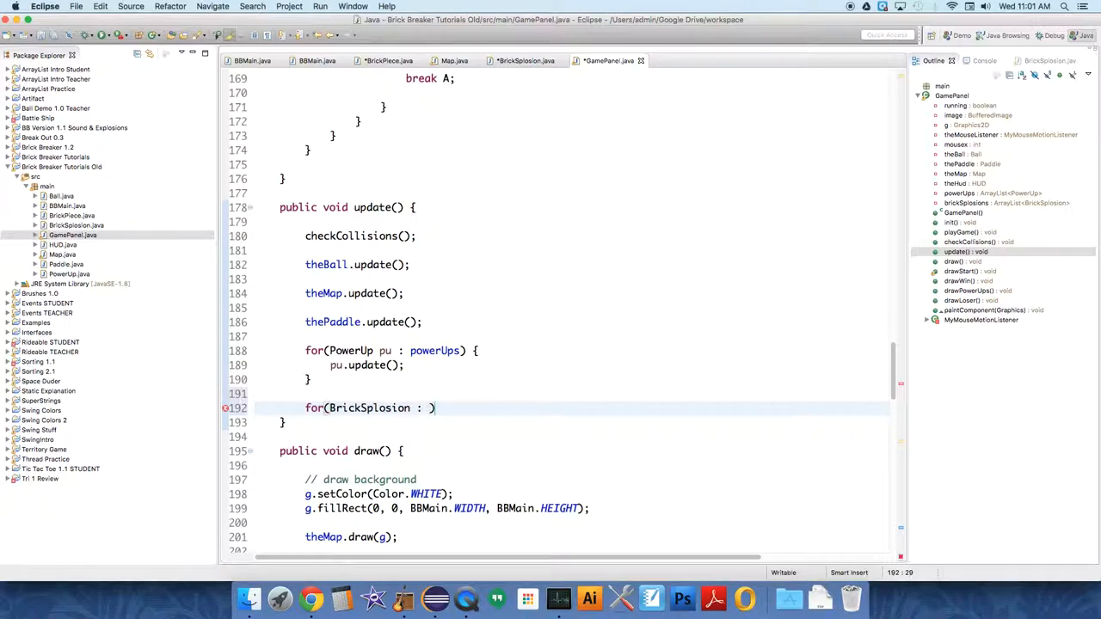
type("bs")
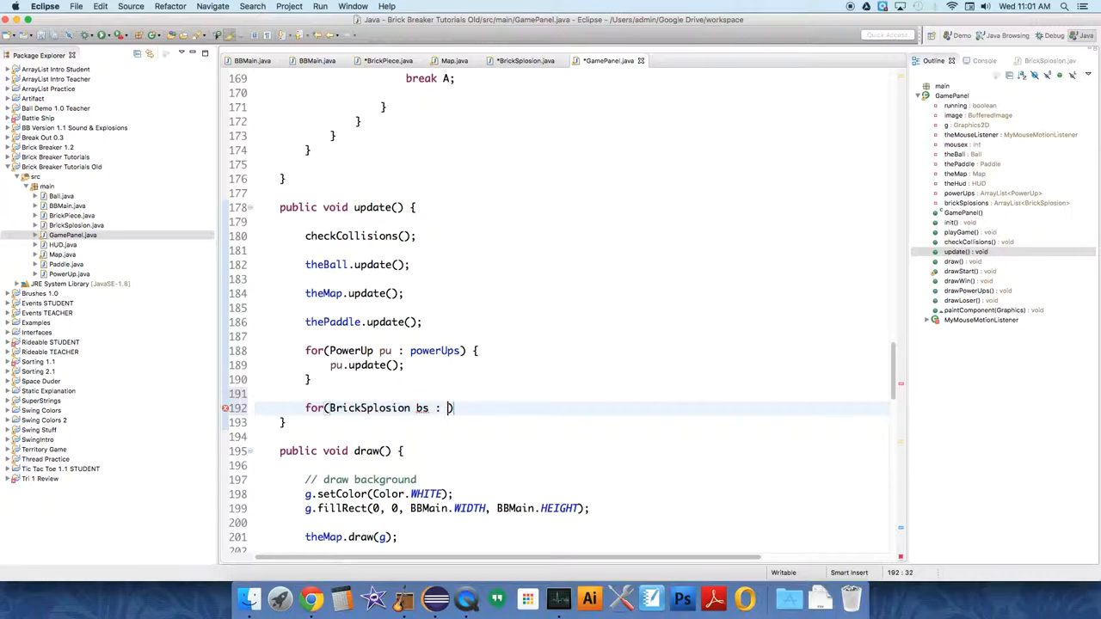
type("brickSplosions")
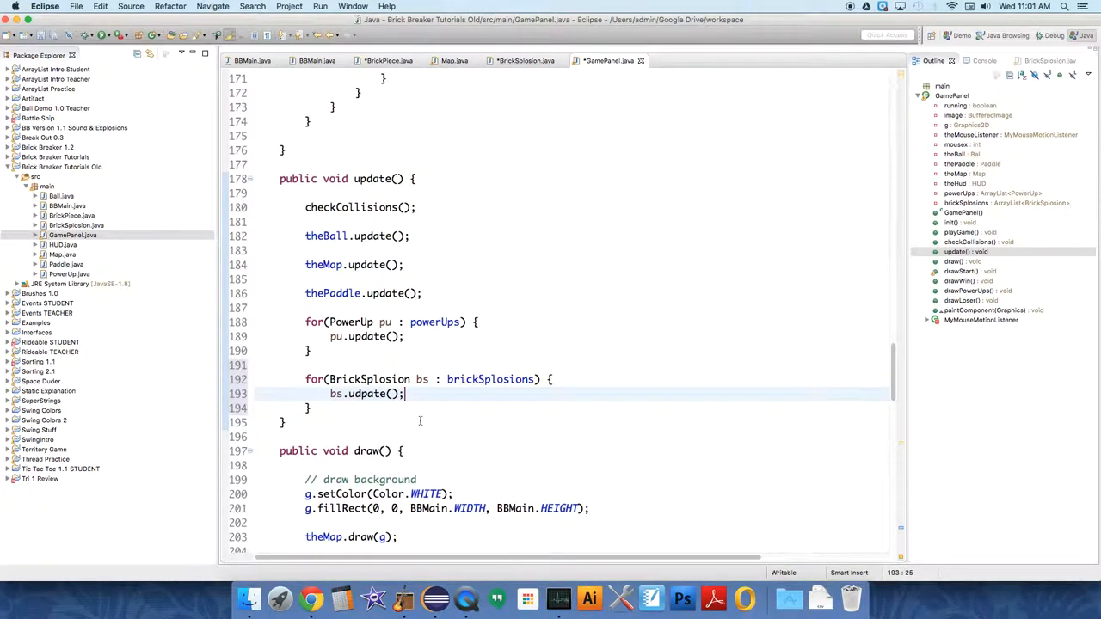
scroll("down", 3)
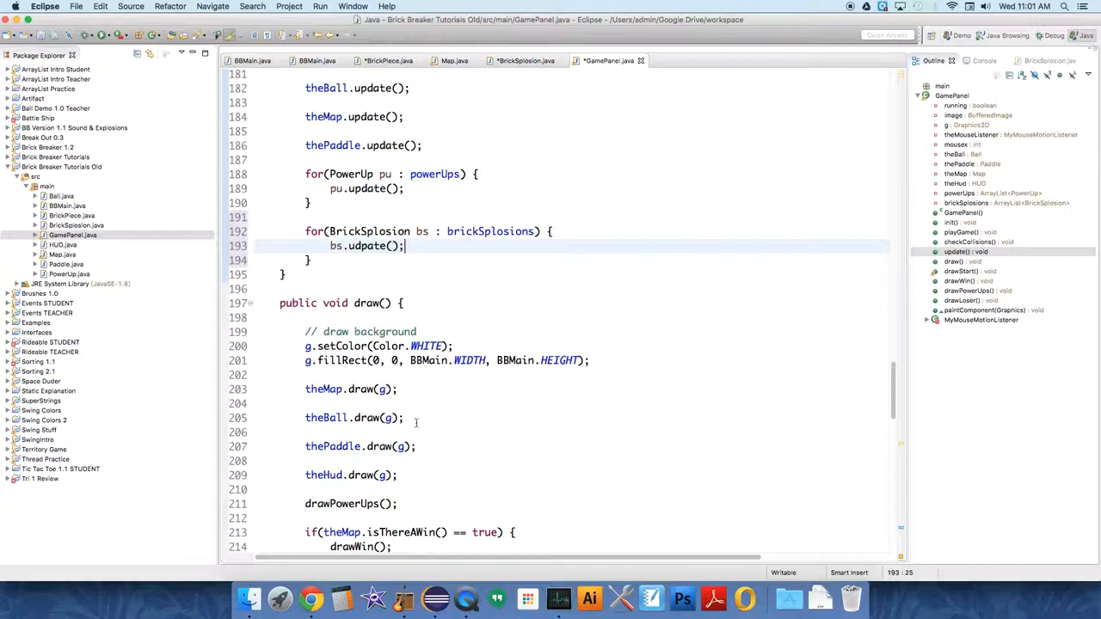
mouse_move(394, 410)
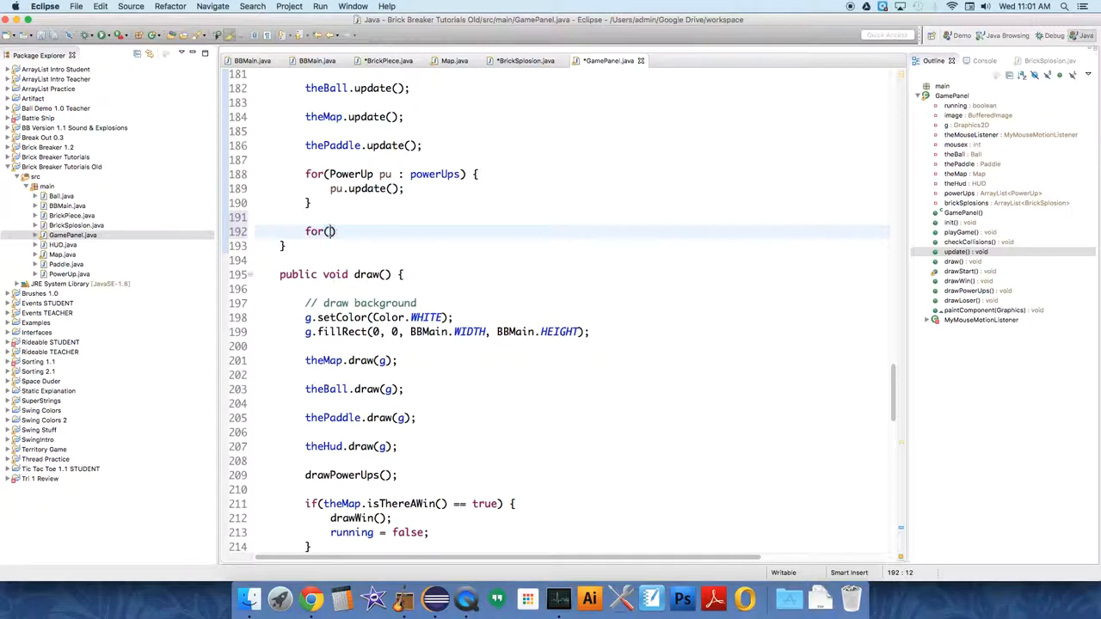
- Rewrite the loop as an indexed for over i < brickSplosions.size()
type("int i =")
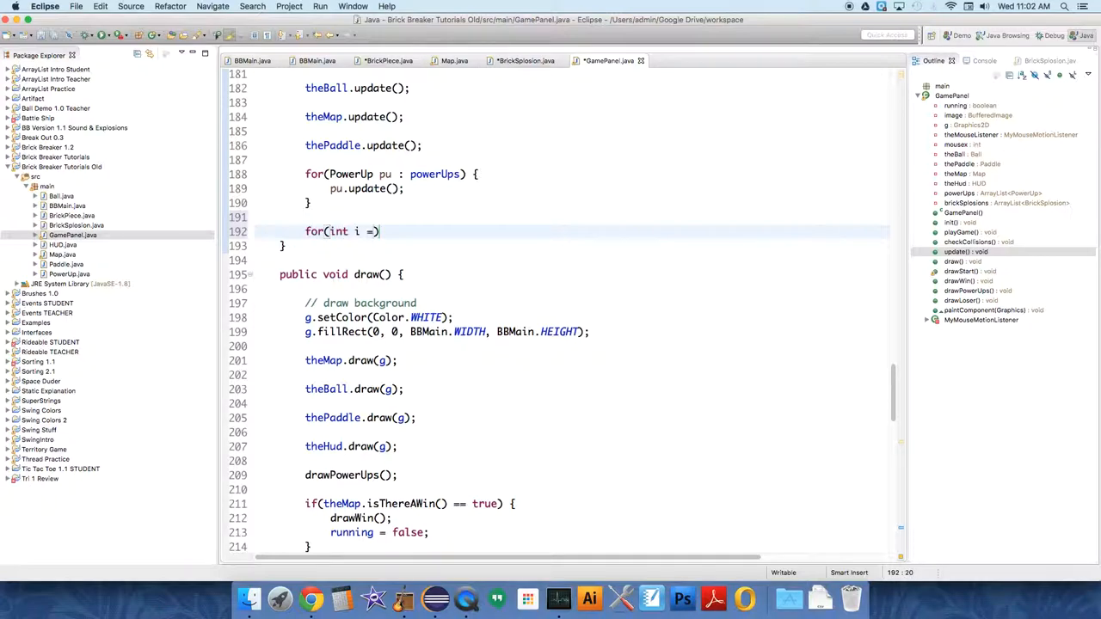
type("0;")
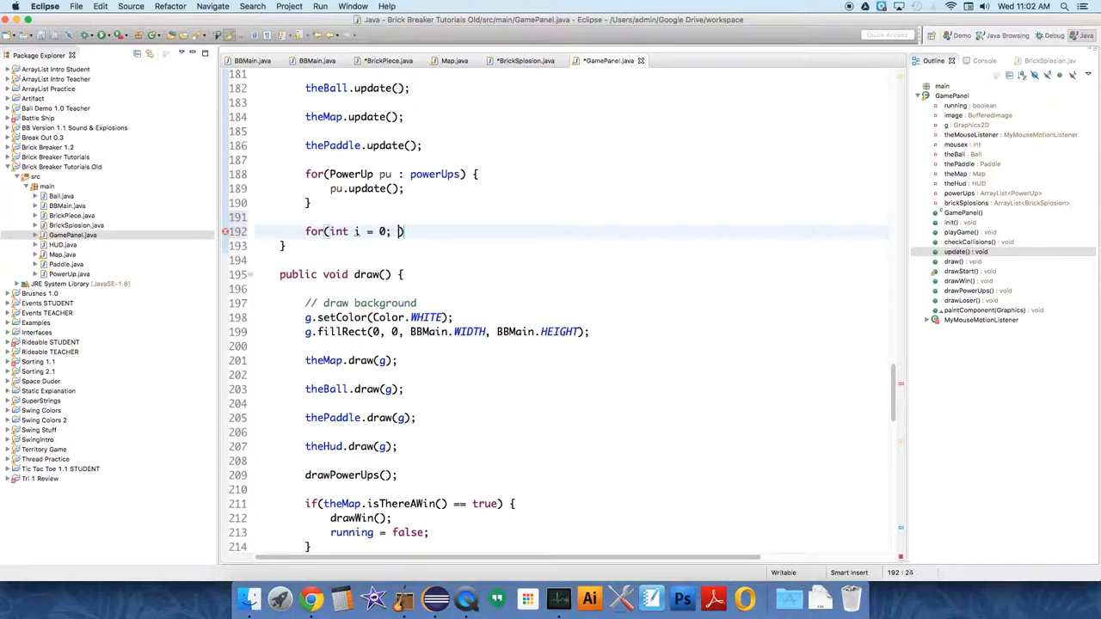
type("i")
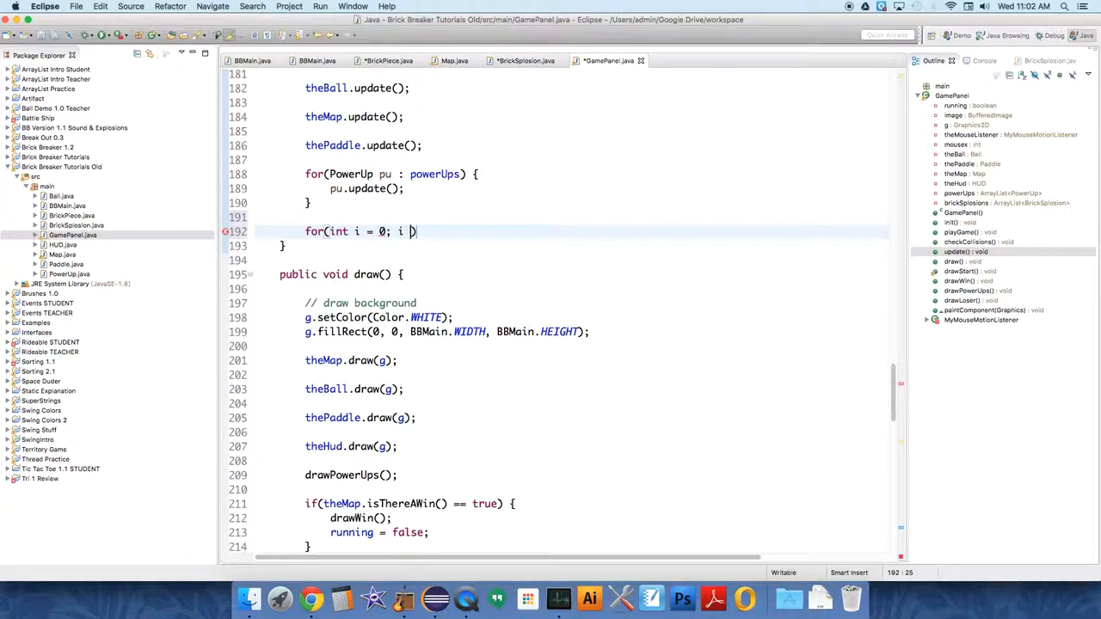
type("< bricks")
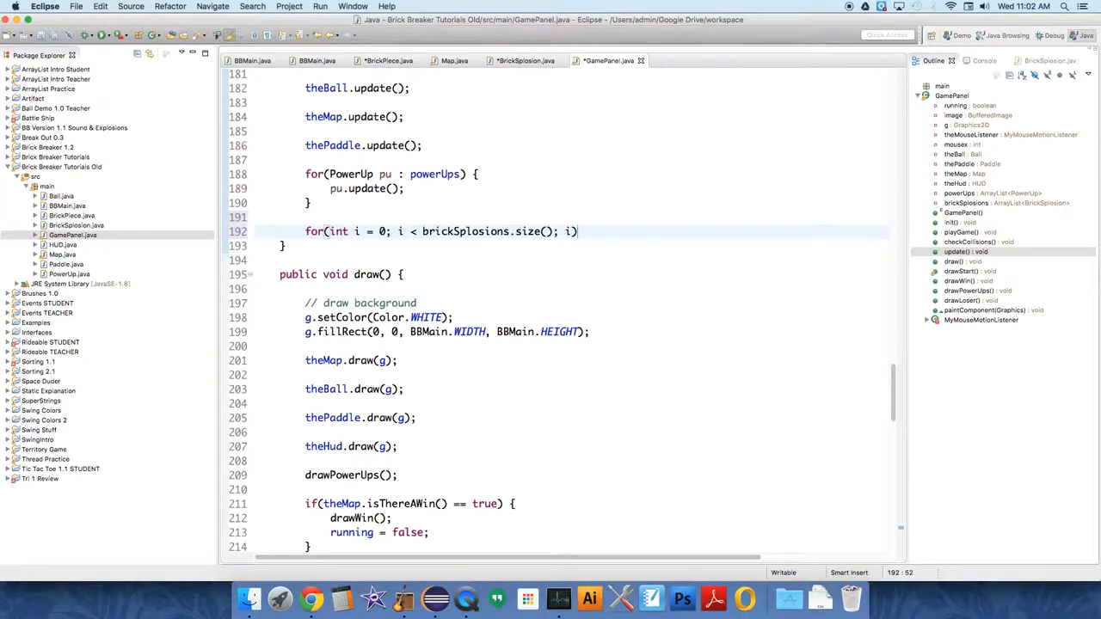
type("++) {")
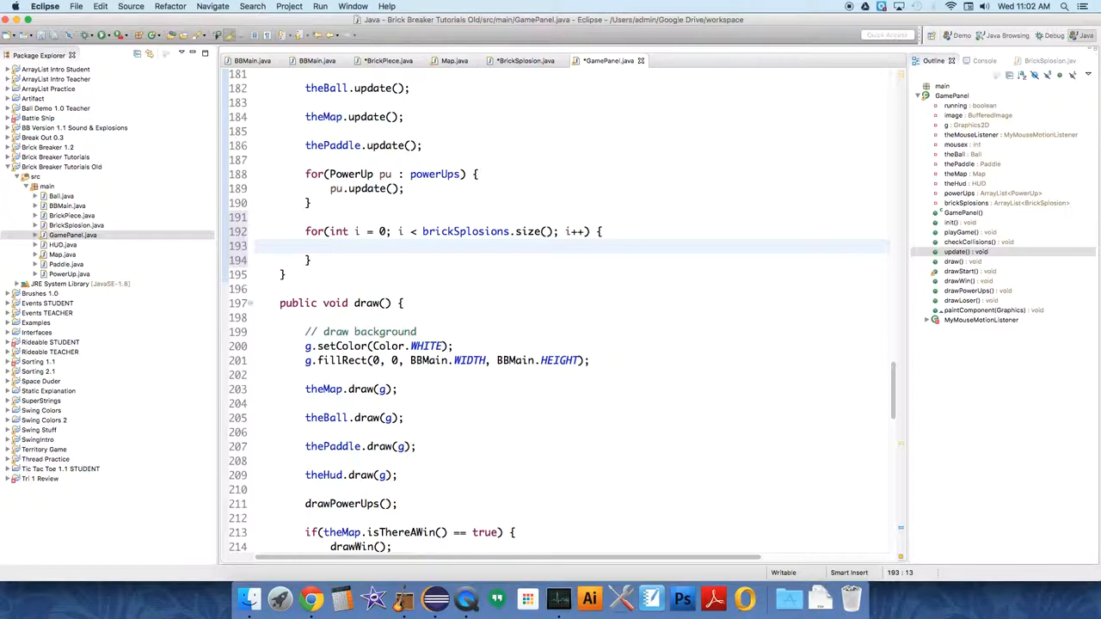
- Call brickSplosions.get(i).update() in the loop and start an if check below
type("brick")
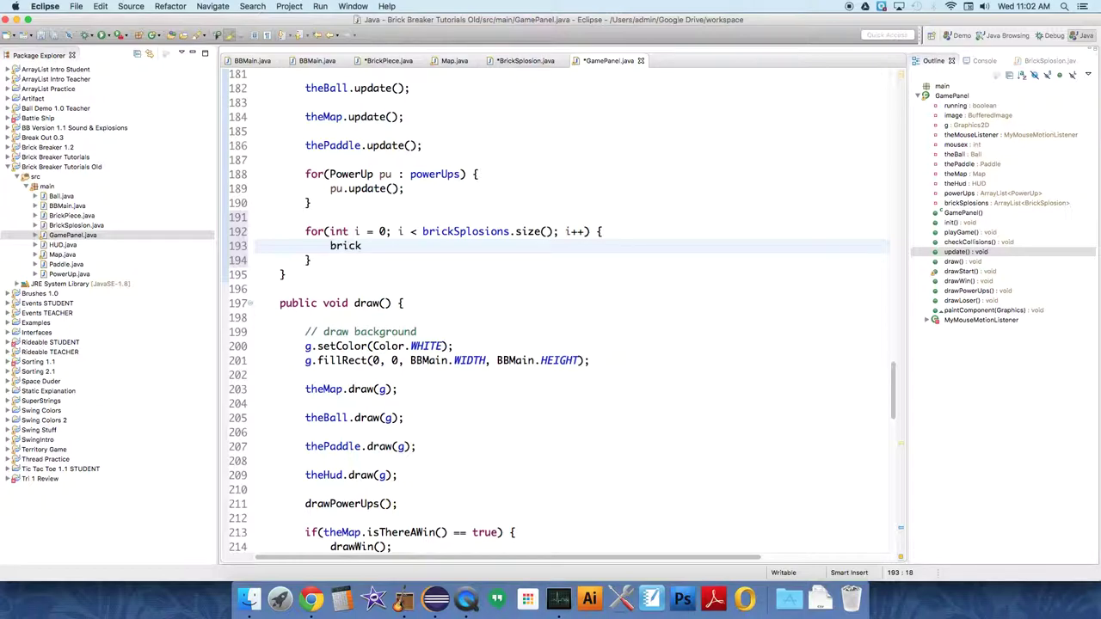
type("Splosions.get(i)")
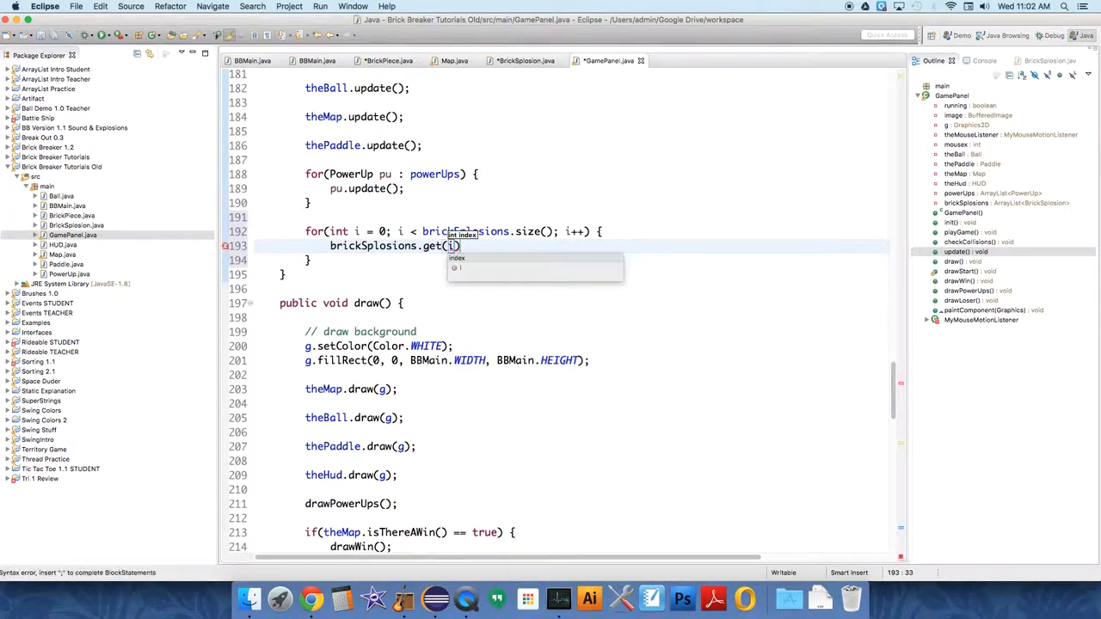
type(".upd")
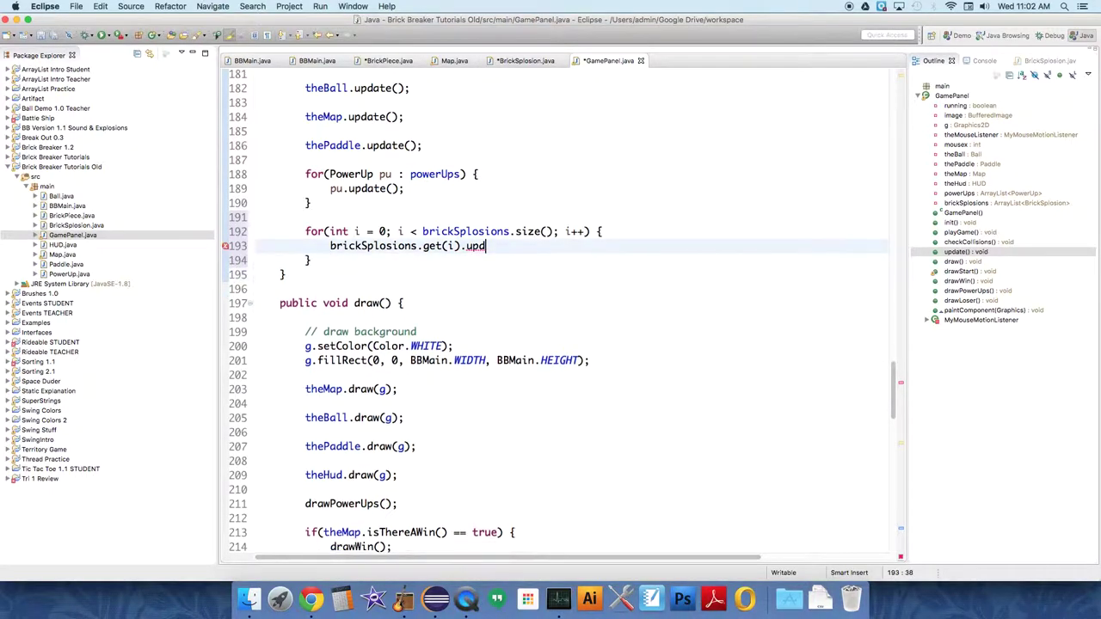
type("pdate();")
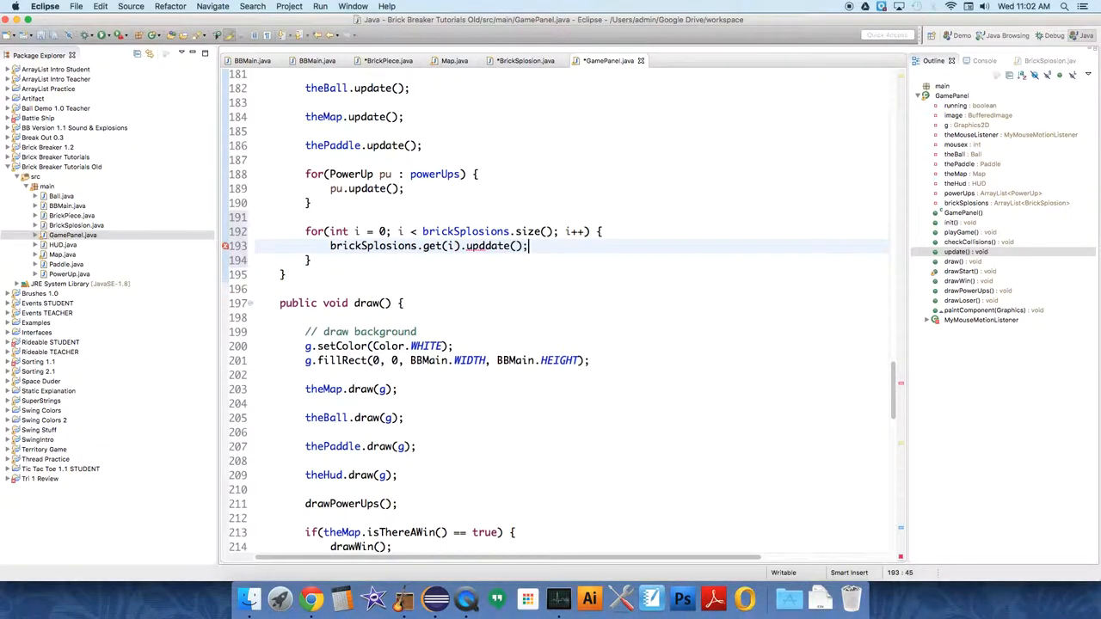
type("if()")
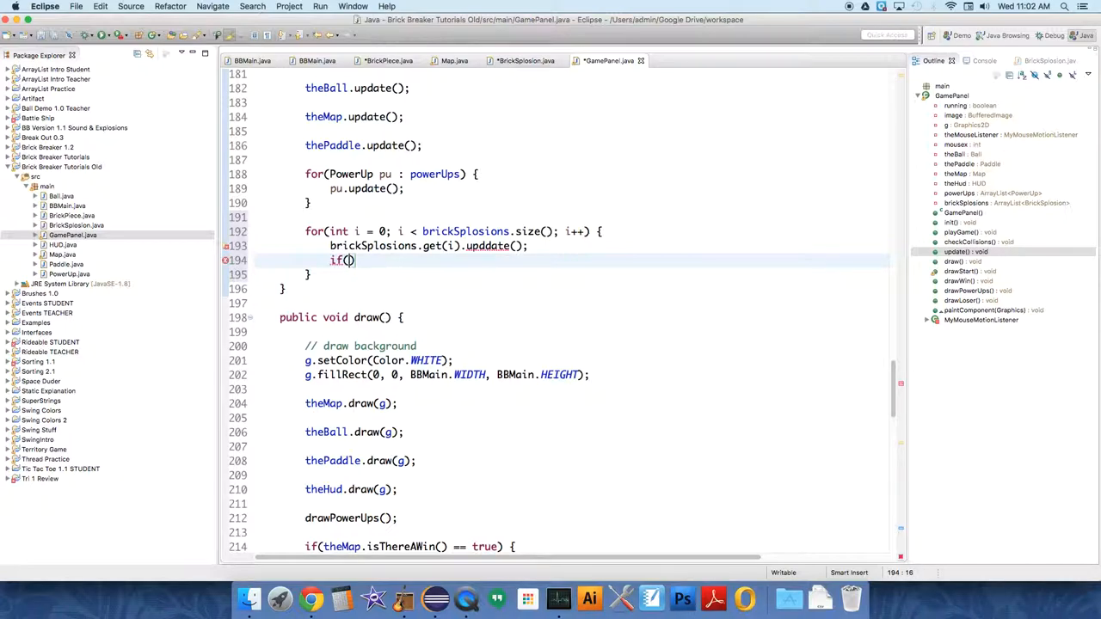
- Write the condition '!brickSplosions.get(i).getIsActive()' with its opening brace
type("!")
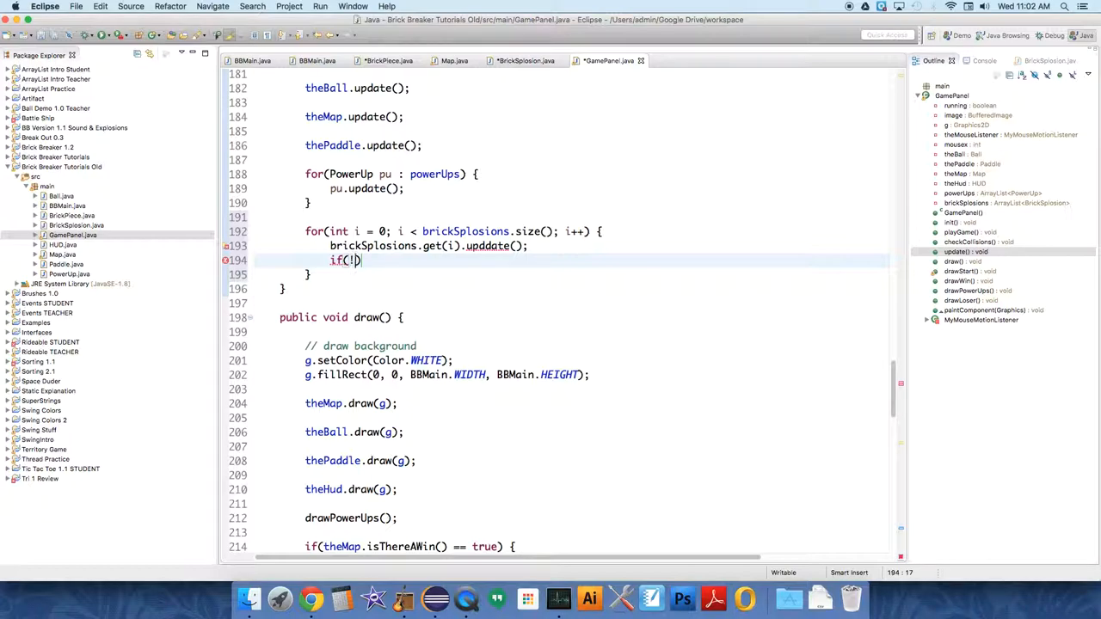
type("brickSplosions")
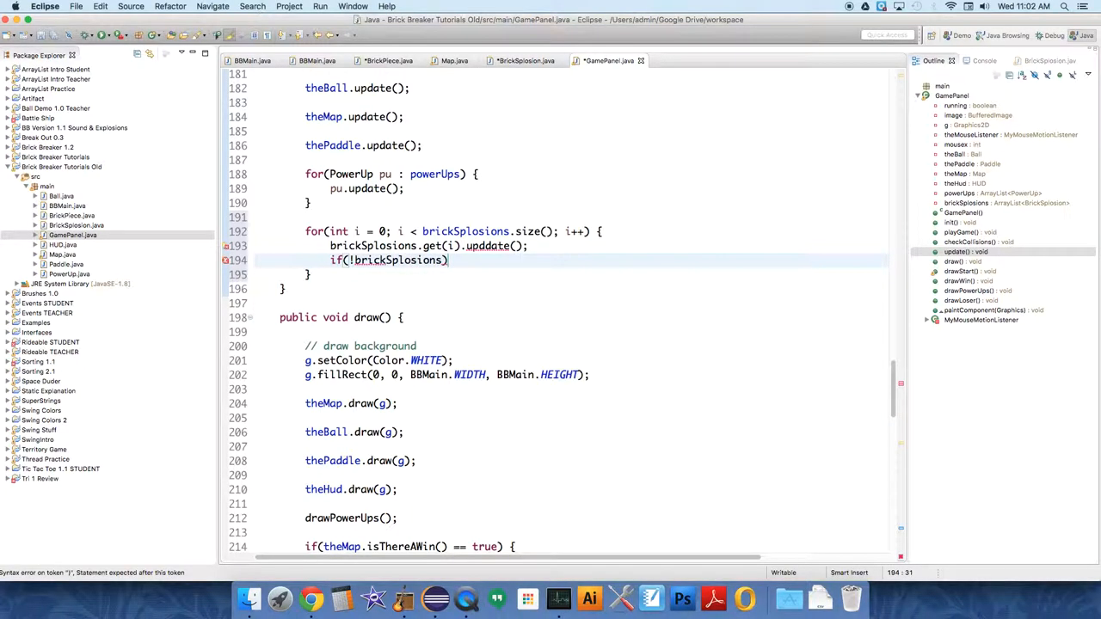
type(".get(i)")
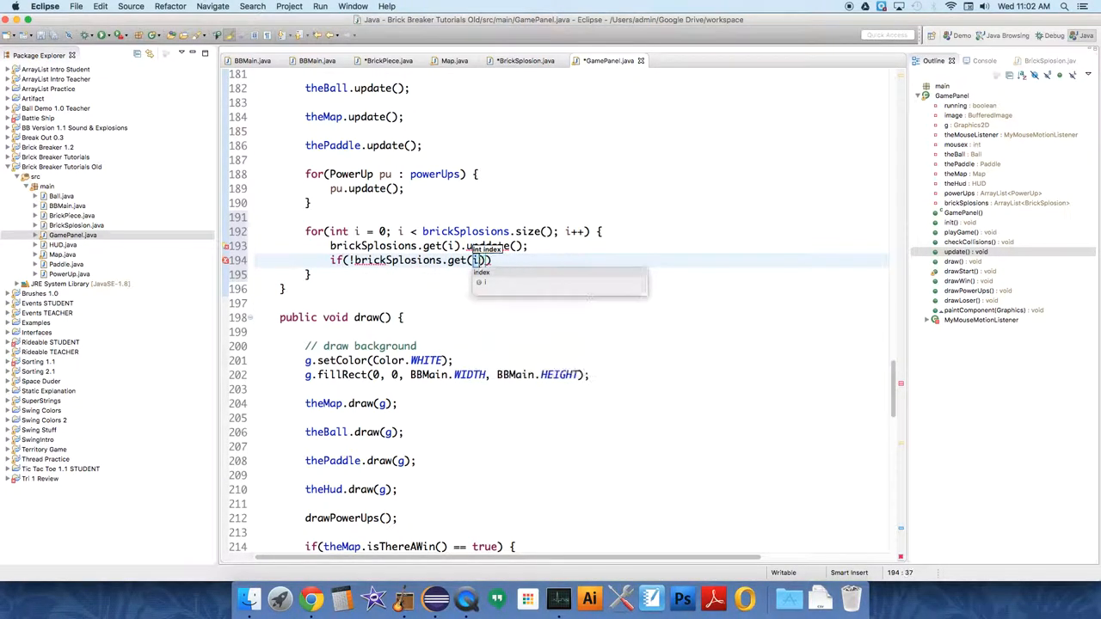
type(".)")
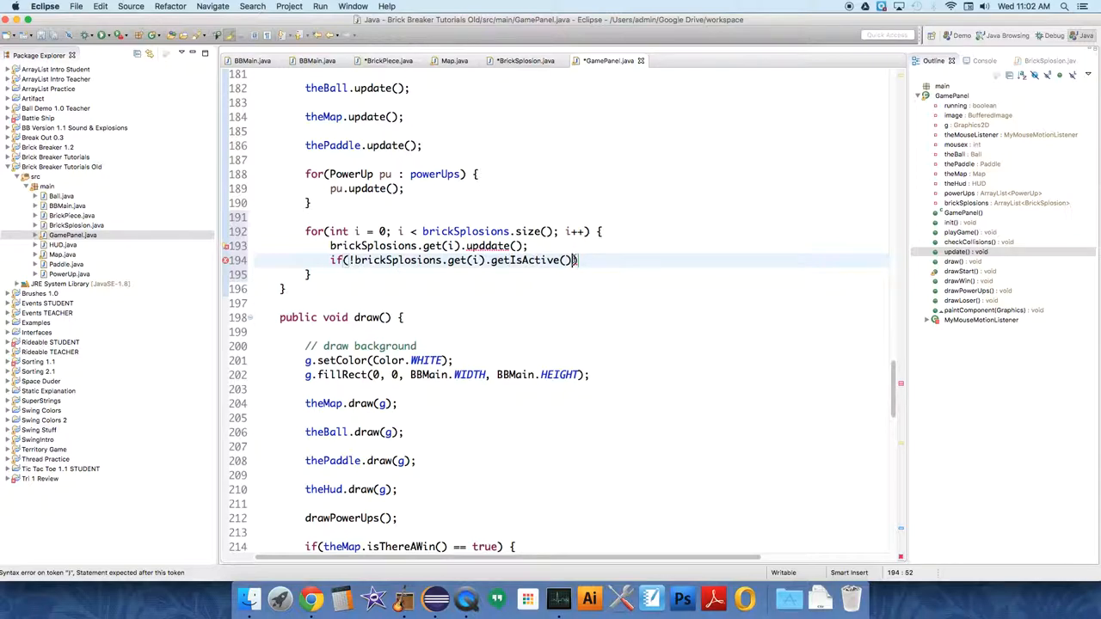
type("{")
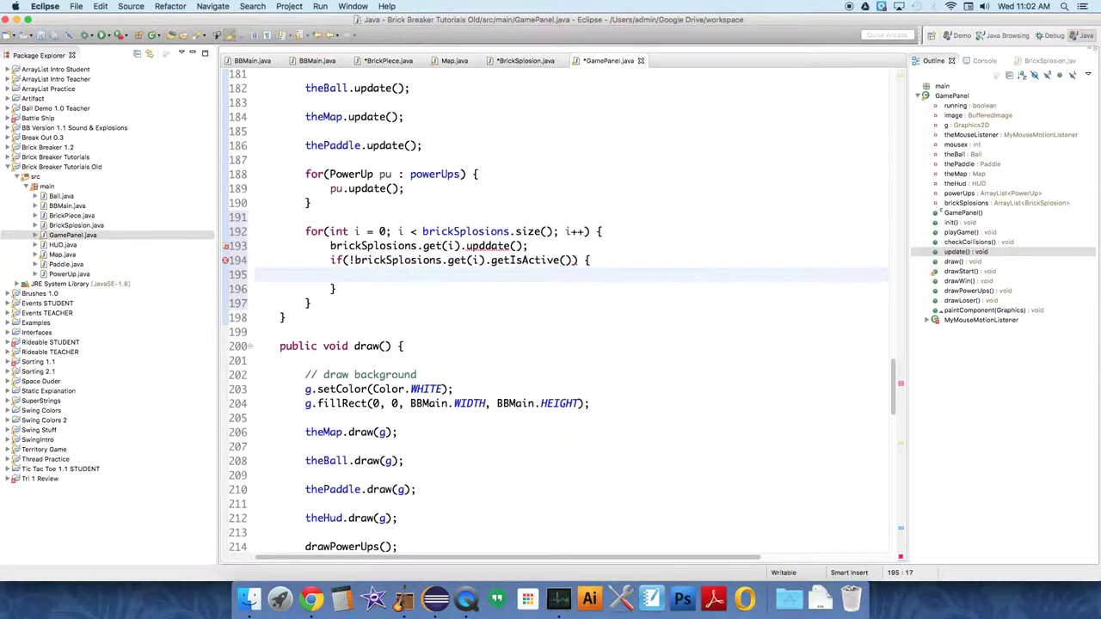
- Inside it, remove the inactive explosion with brickSplosions.remove(i)
type("brickSplosio")
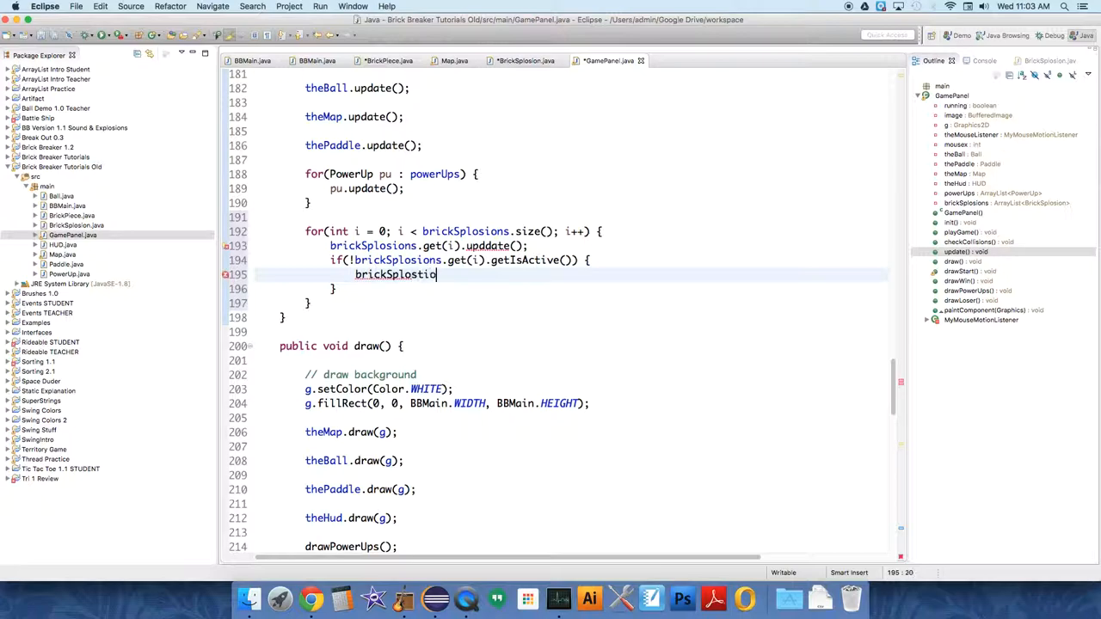
key("Backspace")
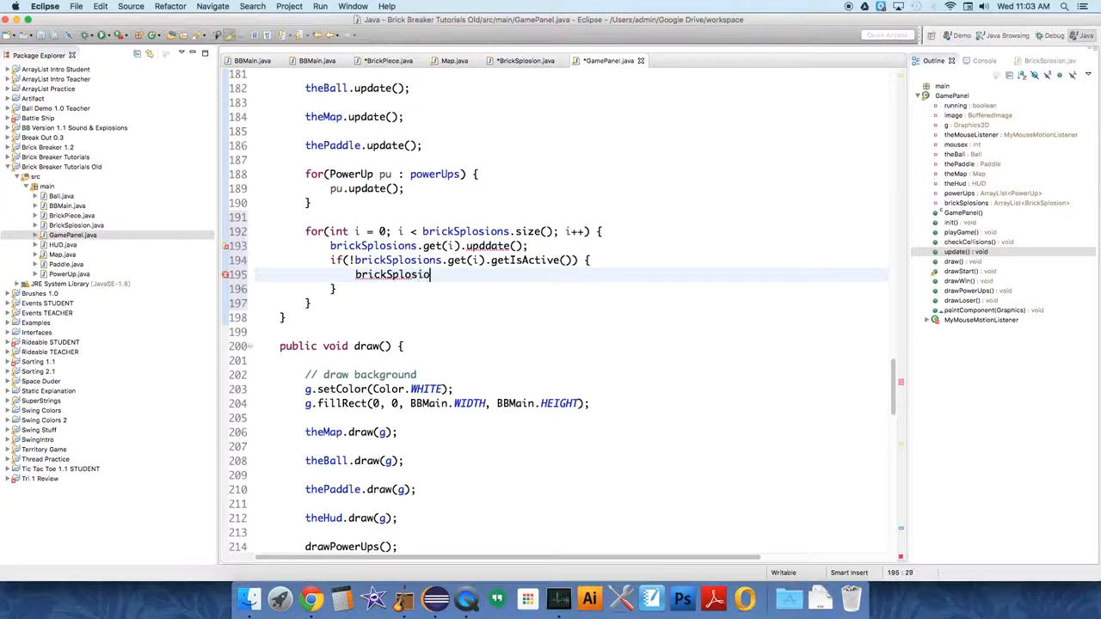
type(".get")
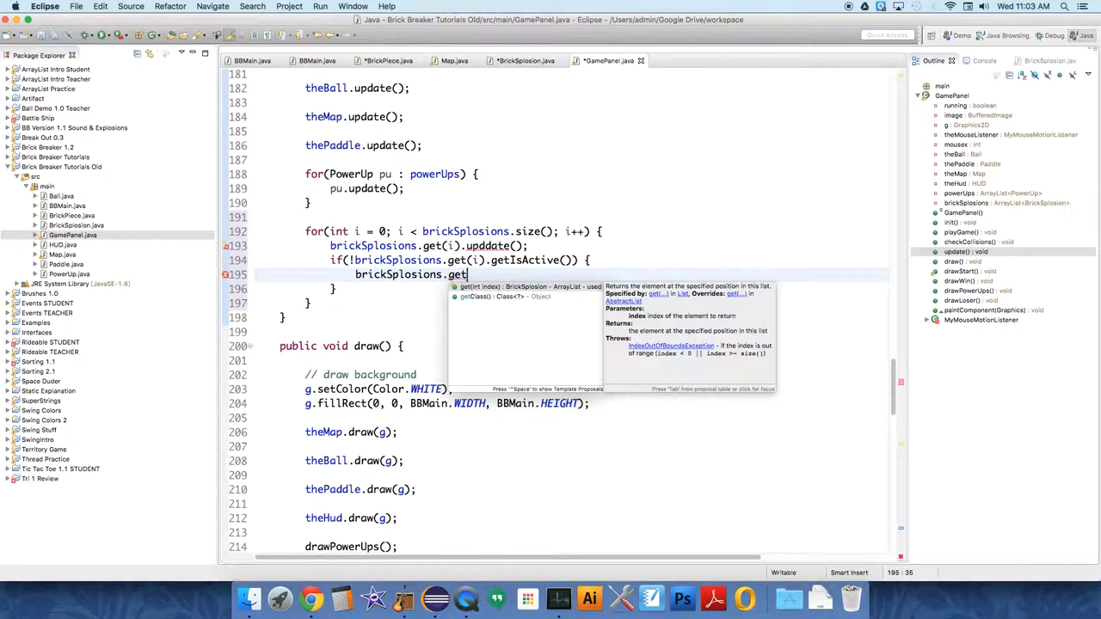
type("remove(i);")
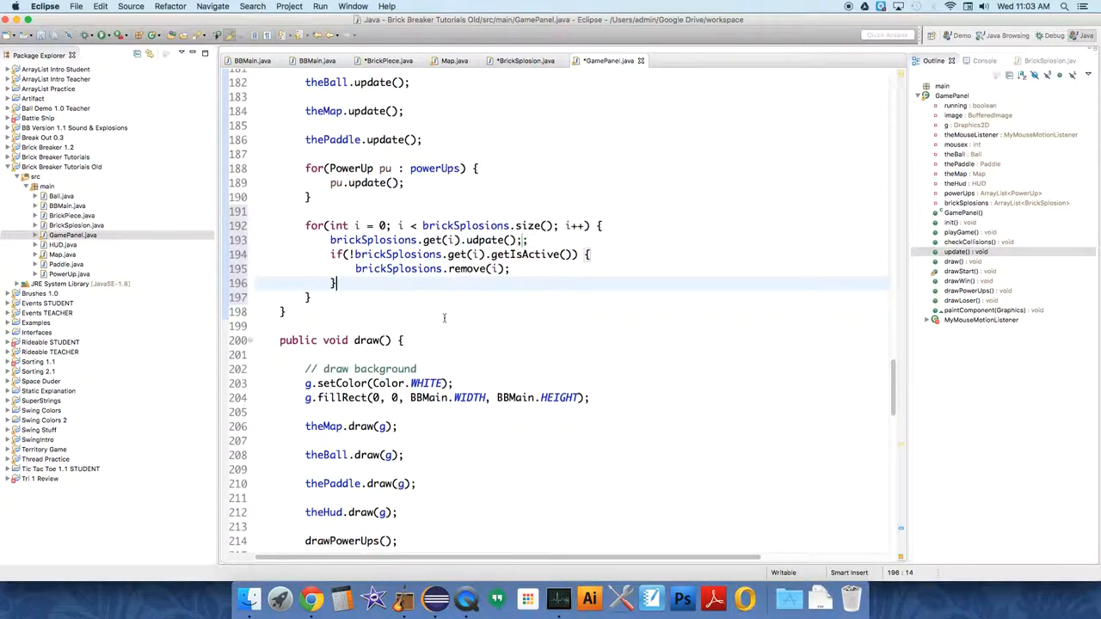
- Add for(BrickSplosion bs : brickSplosions) { bs.draw(g); } in draw(), then switch to BBMain.java
scroll("down", 3)
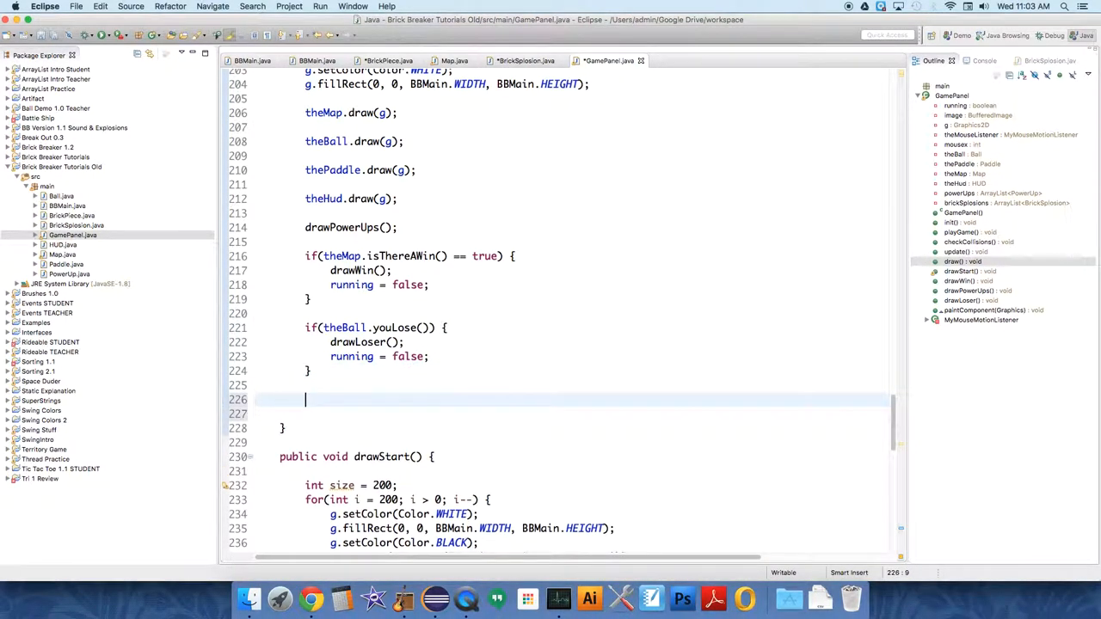
type("for()")
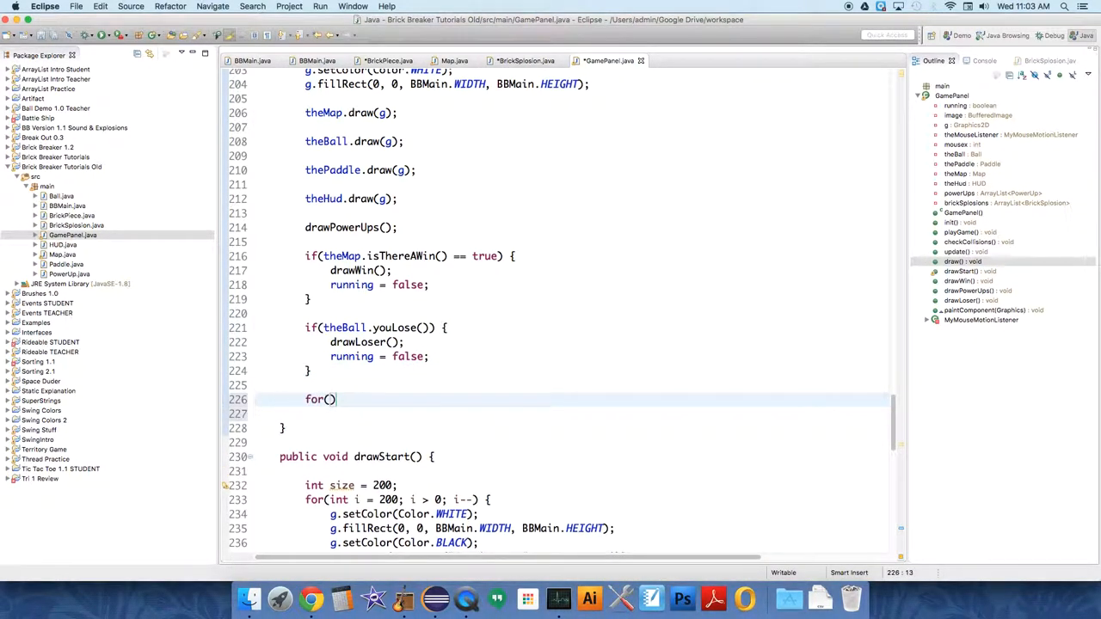
type("BrickSplosion")
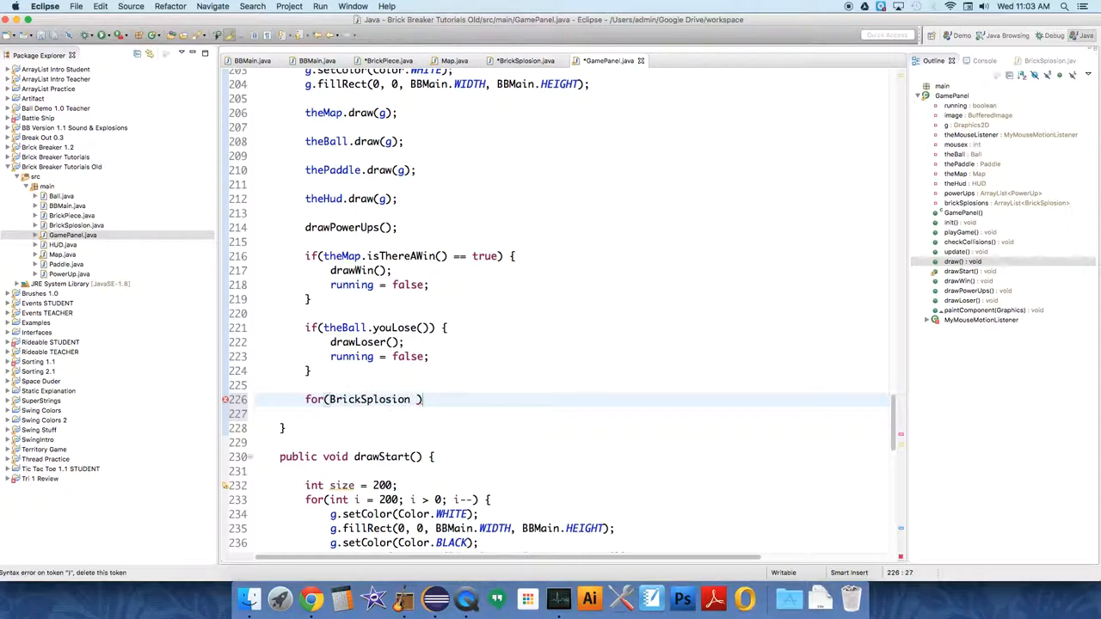
type("bs :")
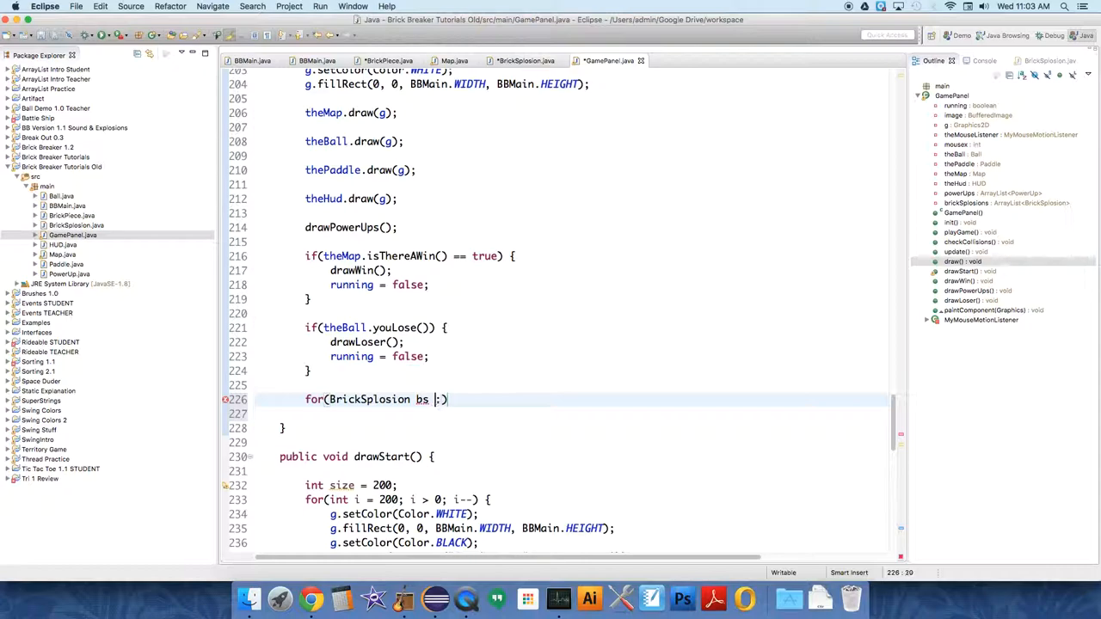
type("brickSplosions")
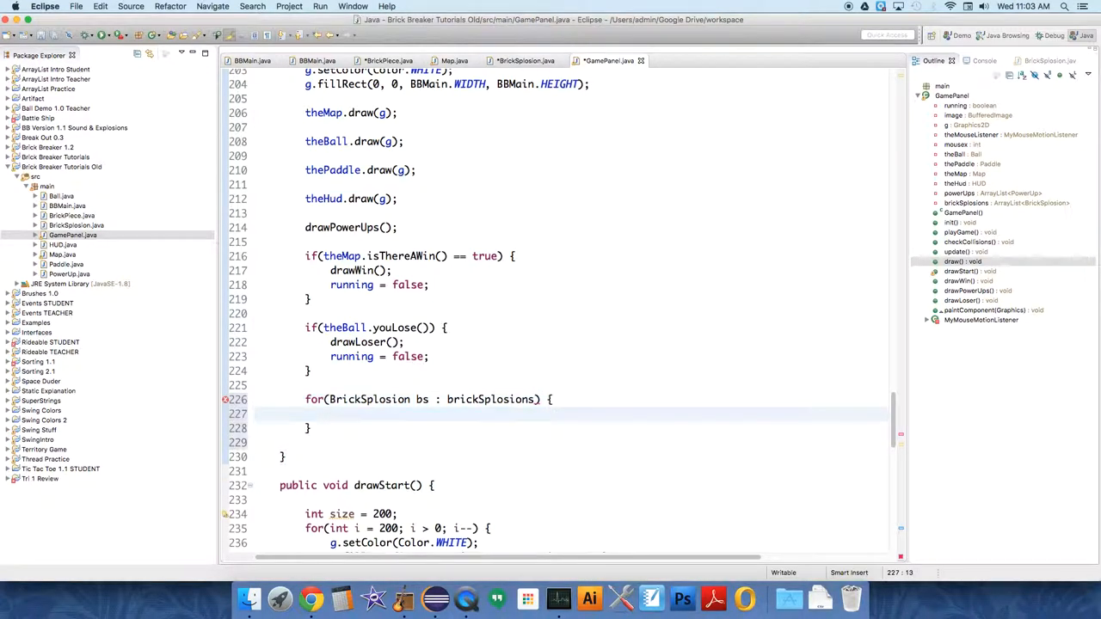
type("bs.draw(g);")
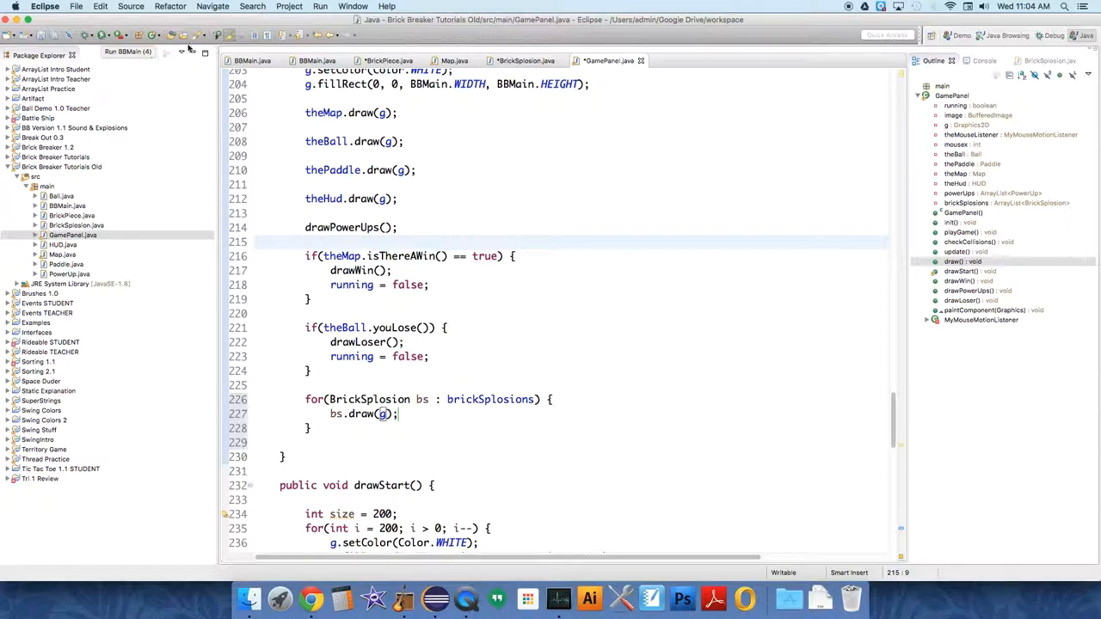
left_click(248, 61)
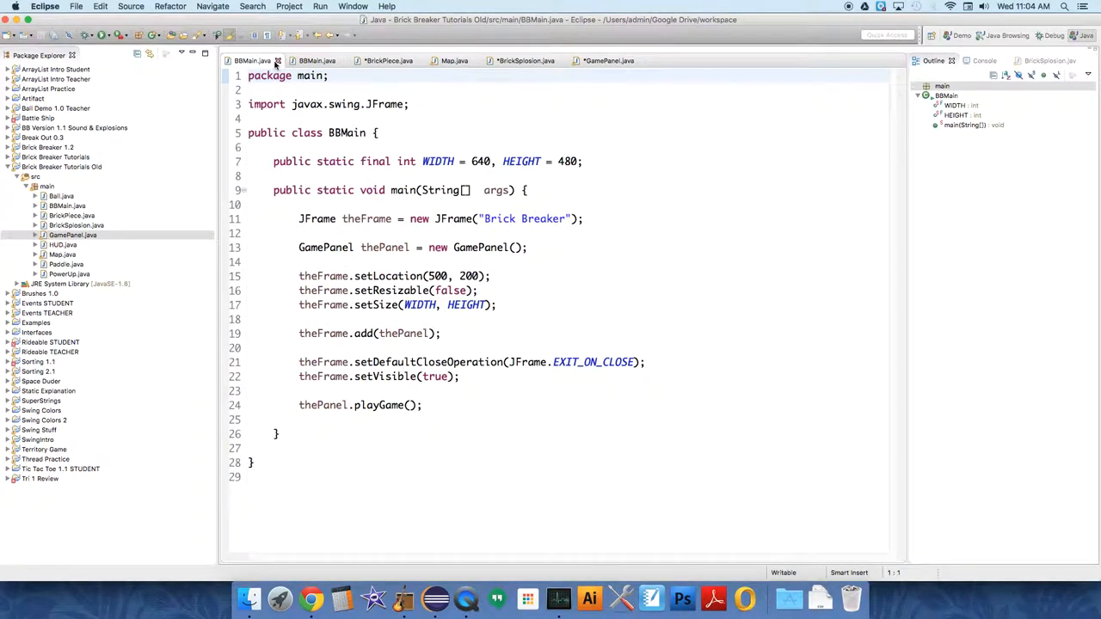